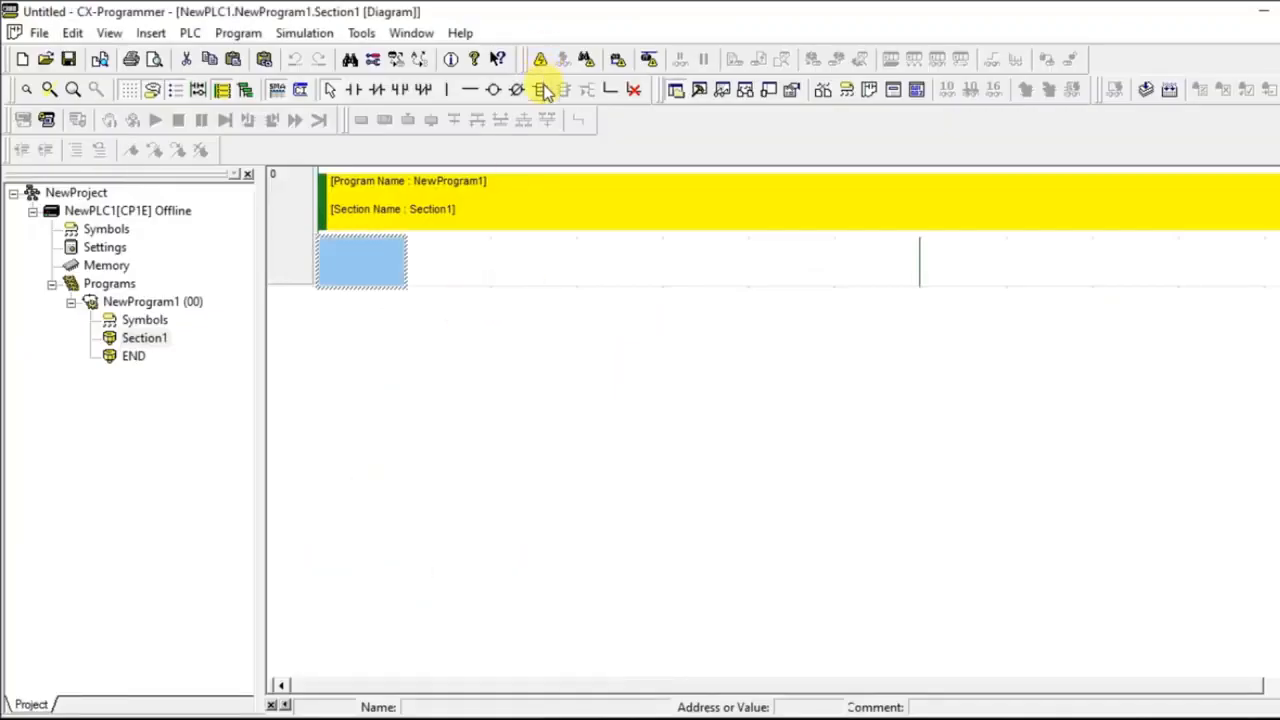
# - Insert an SFT shift register with starting word 128 and end word 129 on the rung
pyautogui.click(544, 90)
pyautogui.write('SFT')
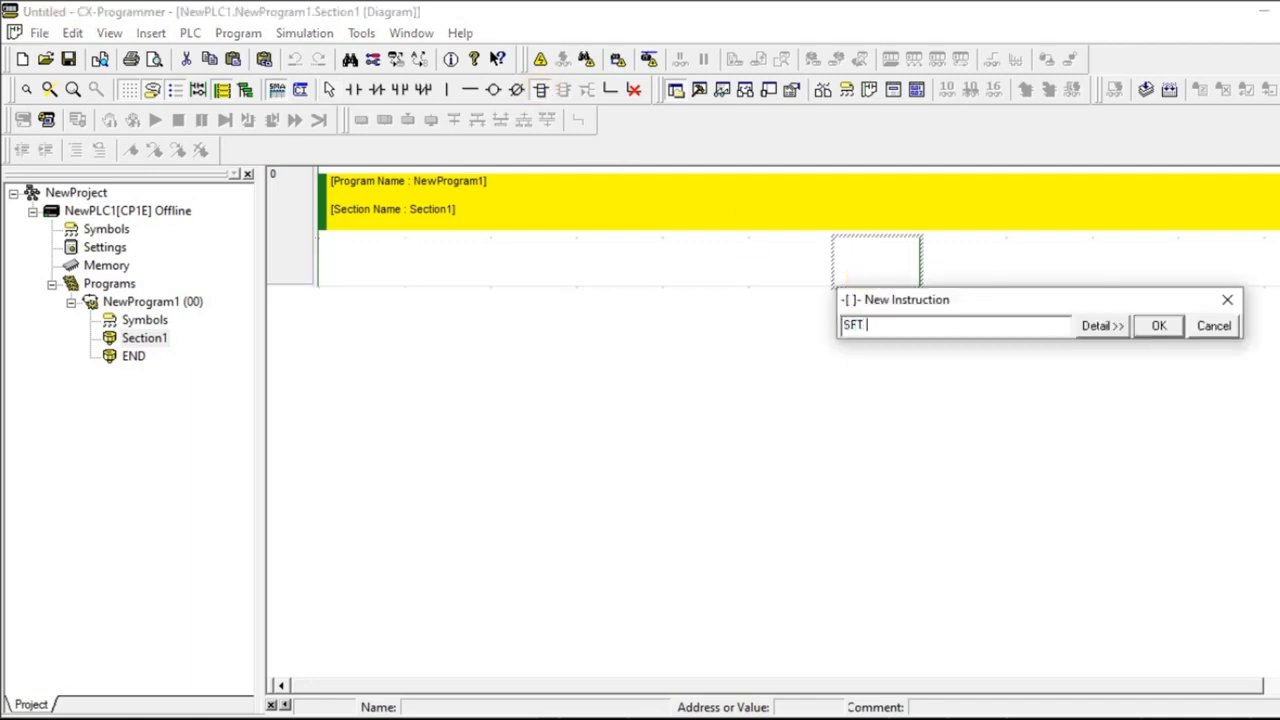
pyautogui.write('128 129')
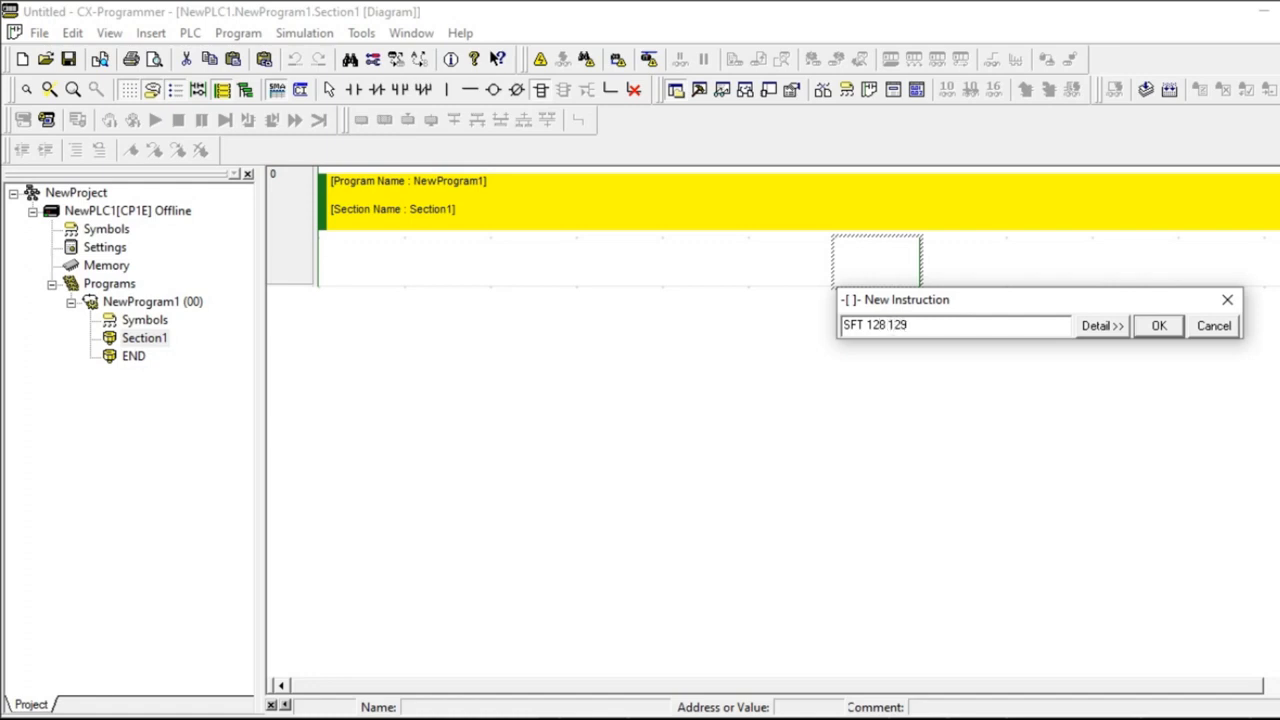
pyautogui.click(1158, 324)
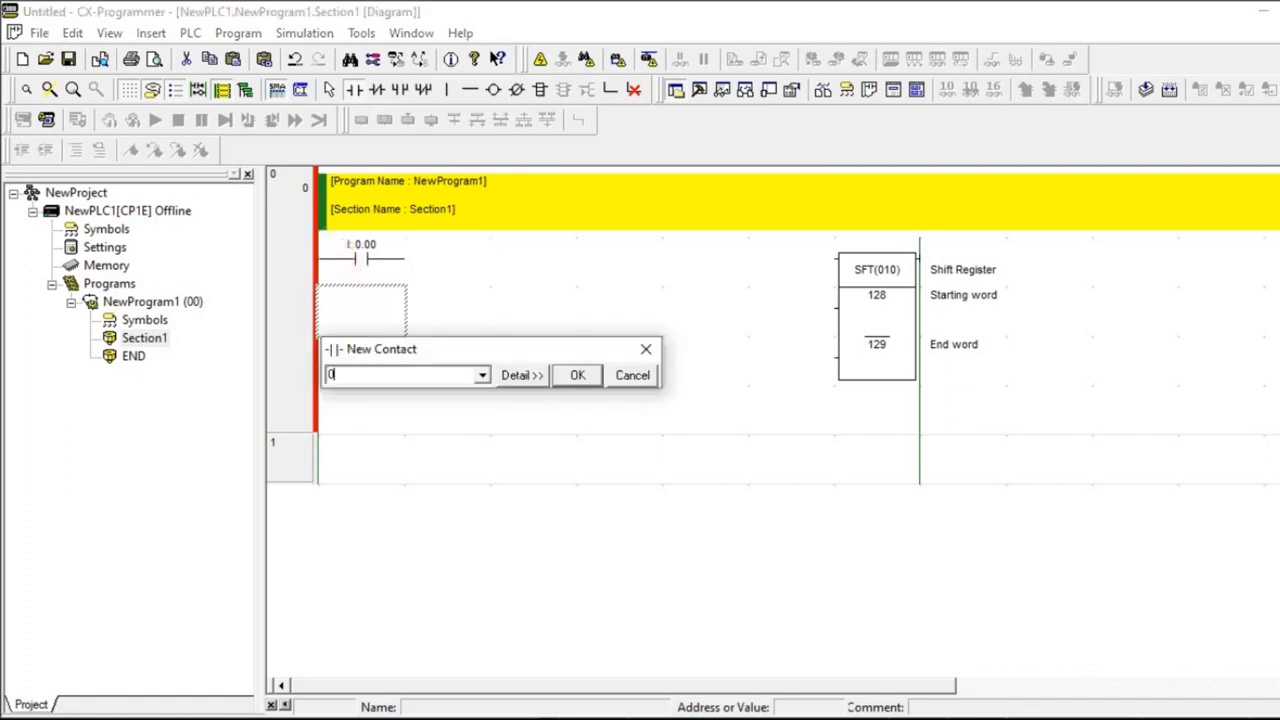
# - Feed SFT clock and reset from 0.01 and 0.02, commenting 0.02 'reset' and 0.00 'Data inpt'
pyautogui.click(576, 374)
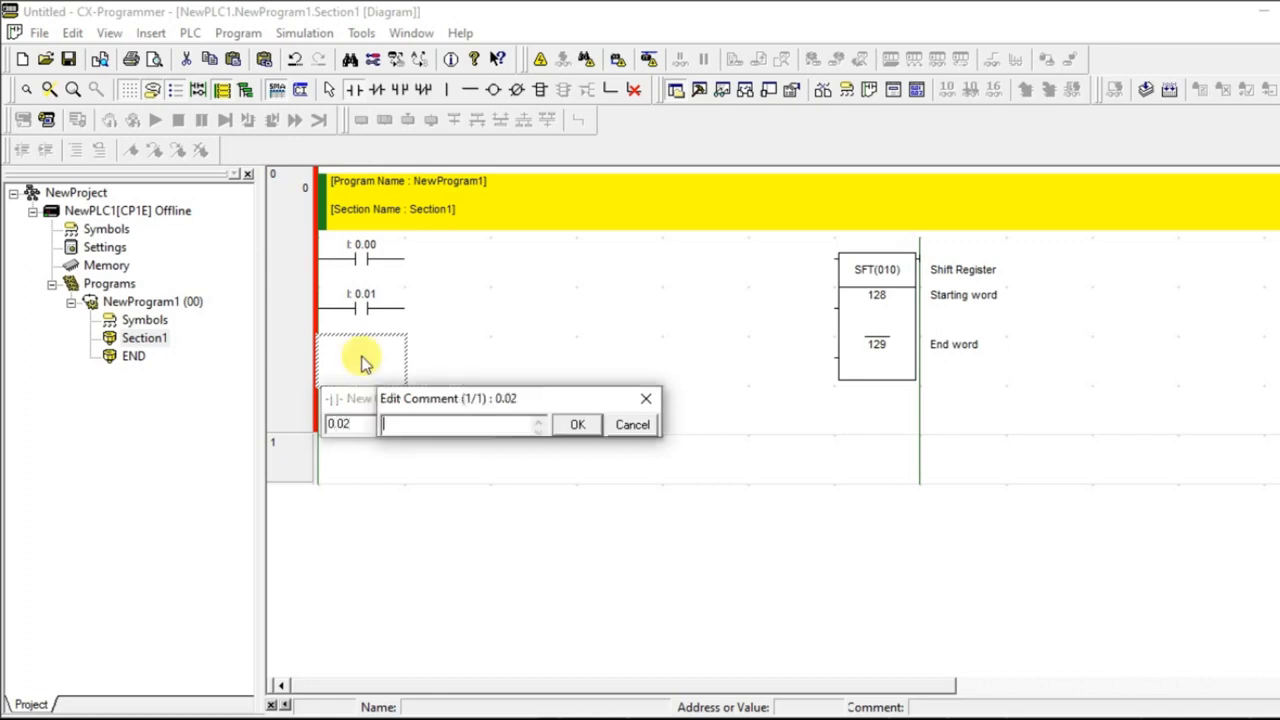
pyautogui.write('rese')
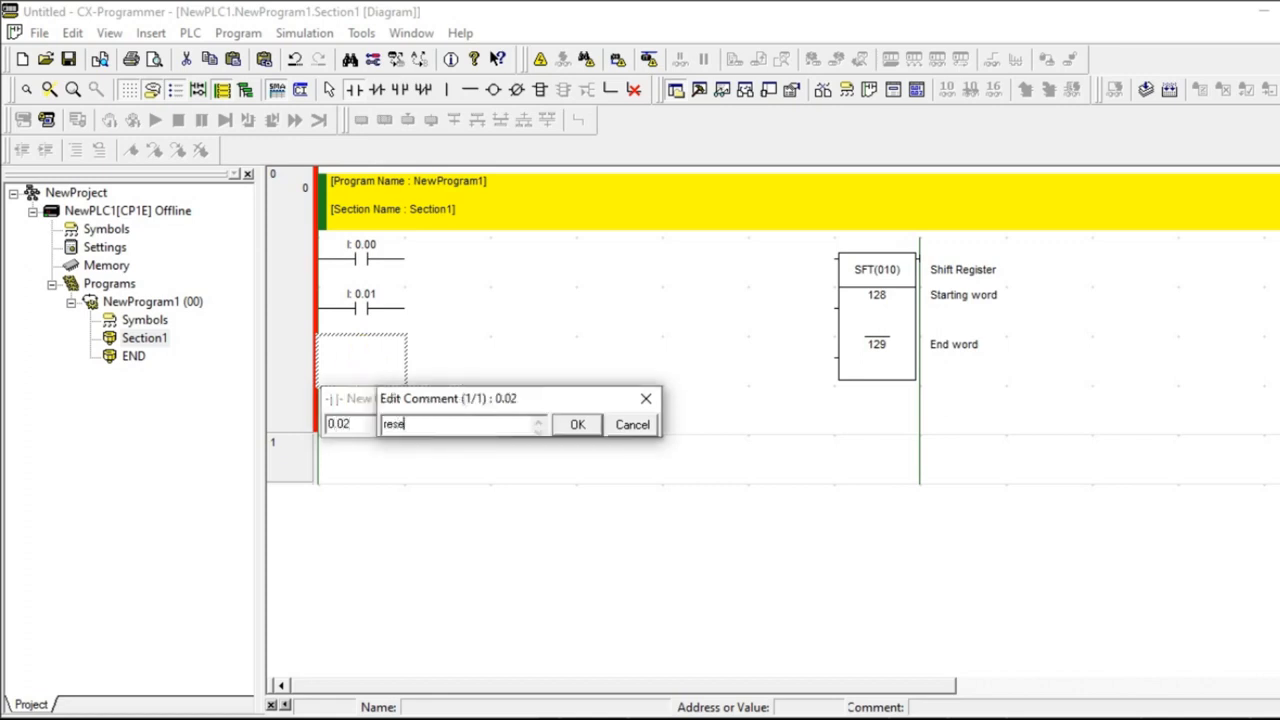
pyautogui.click(576, 424)
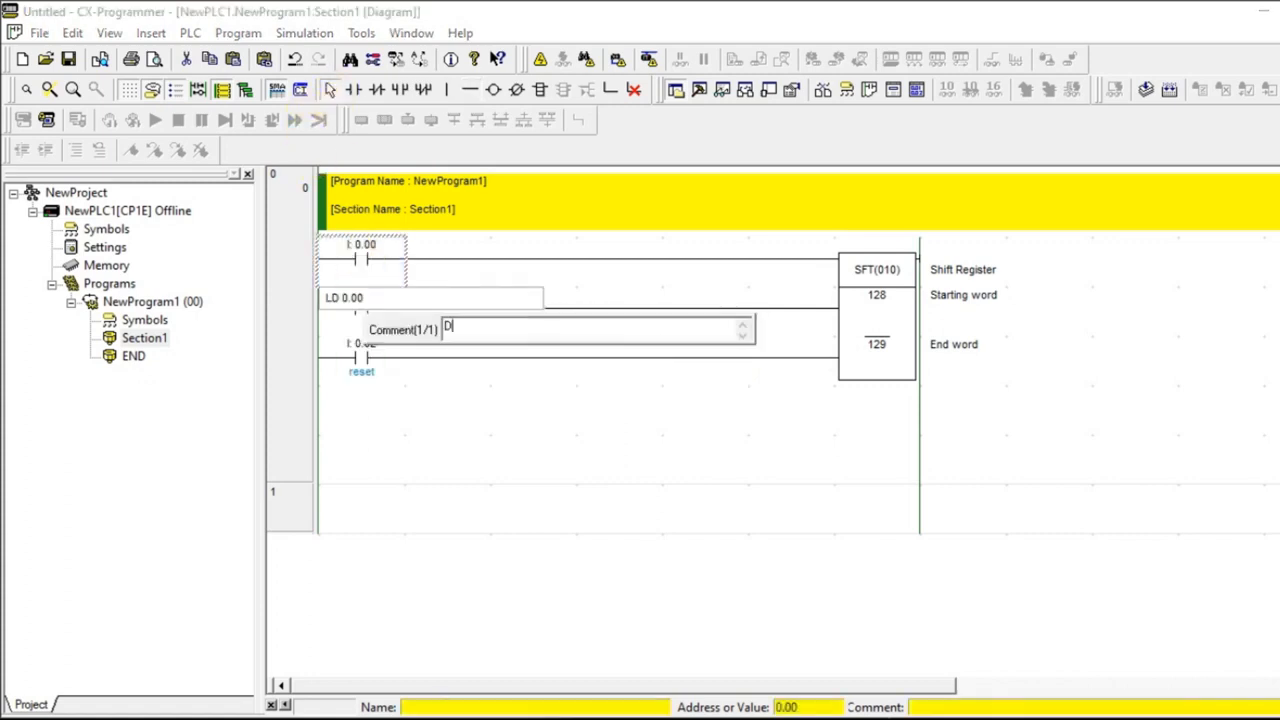
pyautogui.write('Data inpt')
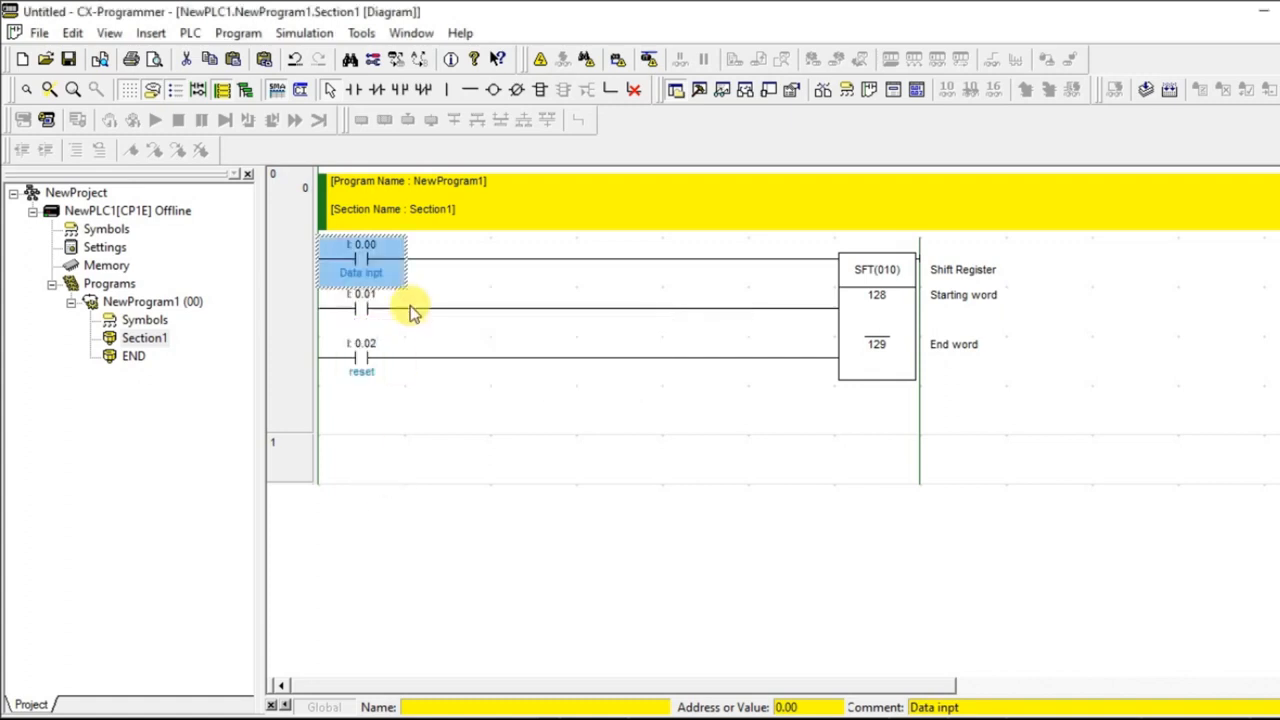
# - Give contact 0.01 the comment 'Shift inpt' via its Edit option
pyautogui.rightClick(356, 308)
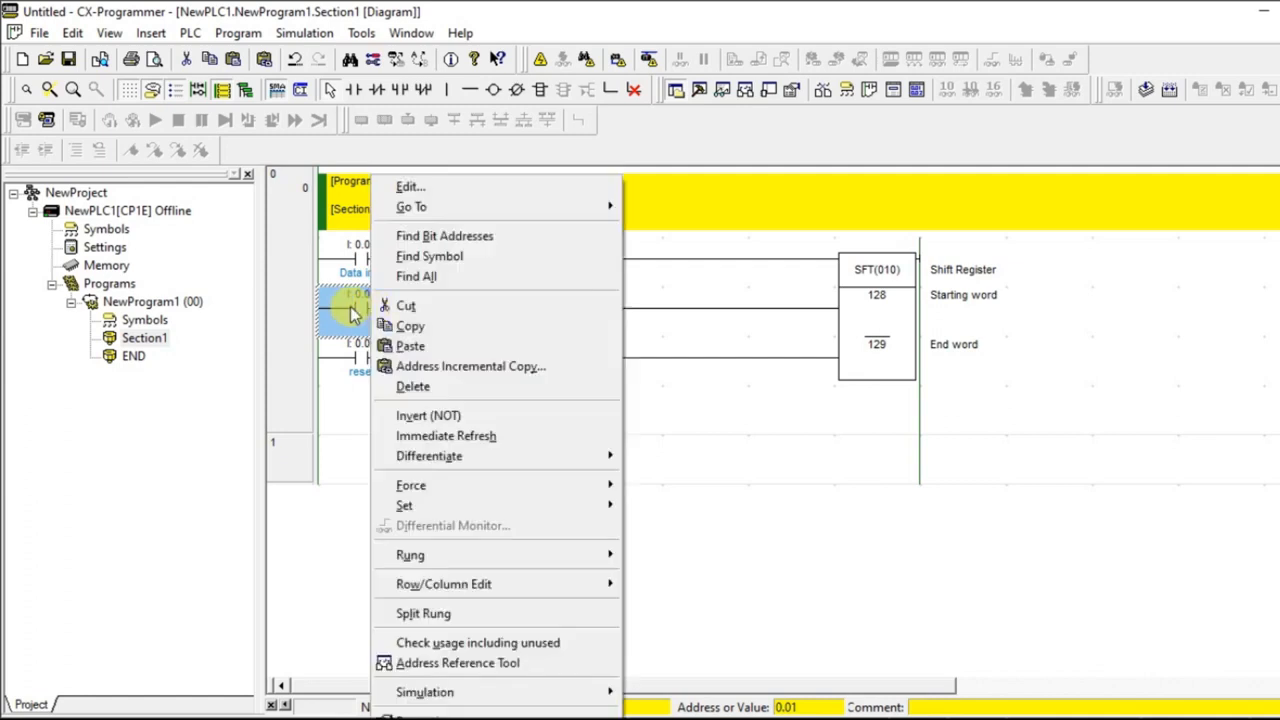
pyautogui.click(410, 186)
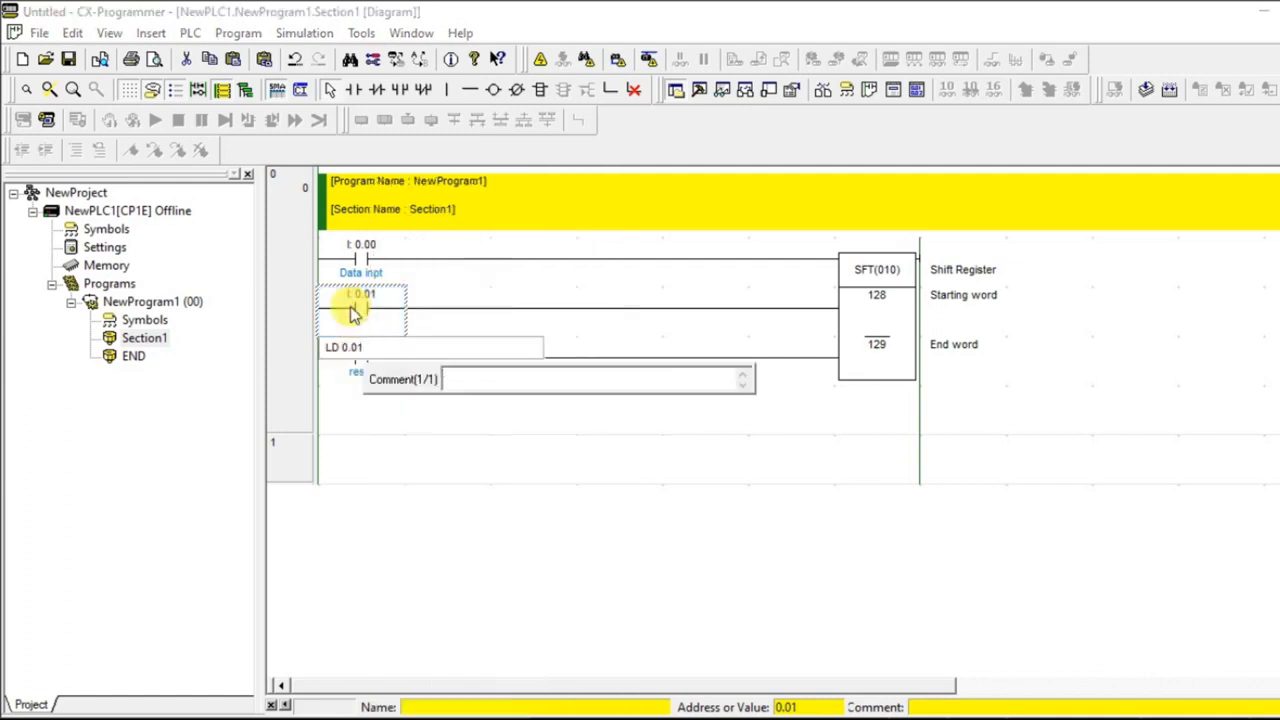
pyautogui.write('Shift Inpt')
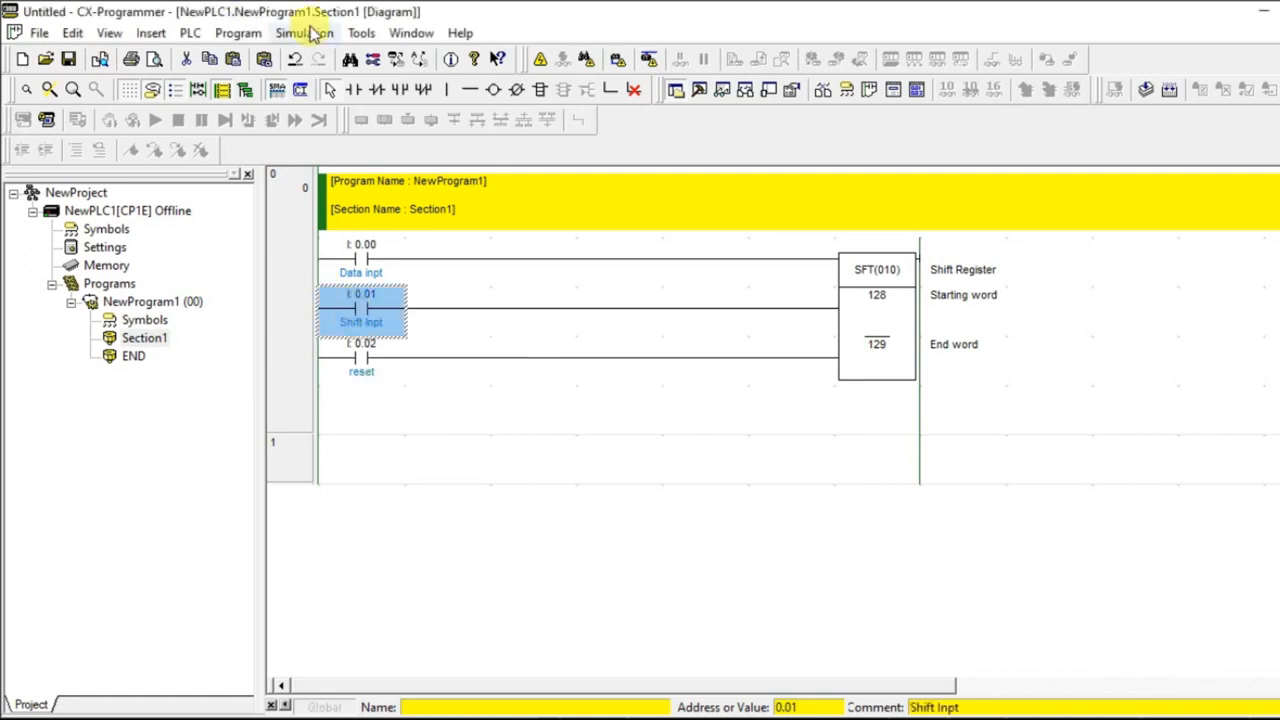
pyautogui.click(304, 32)
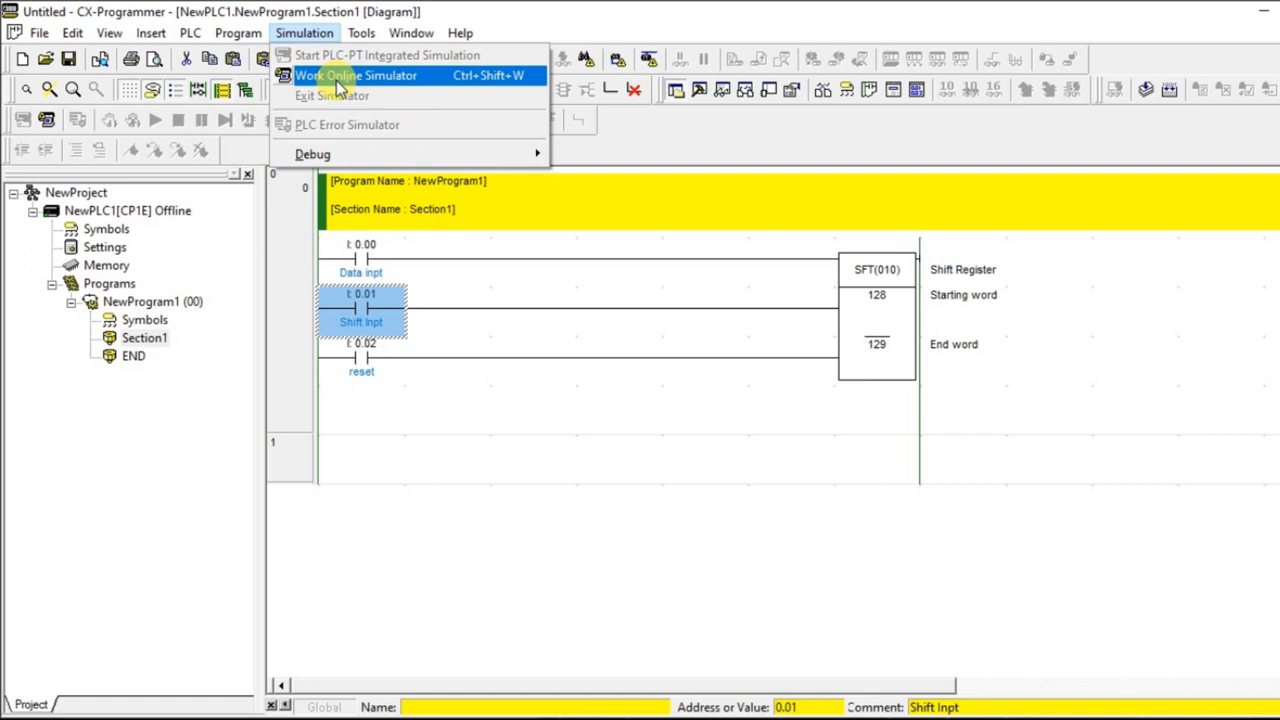
# - Work Online Simulator and add channels 128 and 129 to the Watch Window, both reading 0000 Hex
pyautogui.click(356, 76)
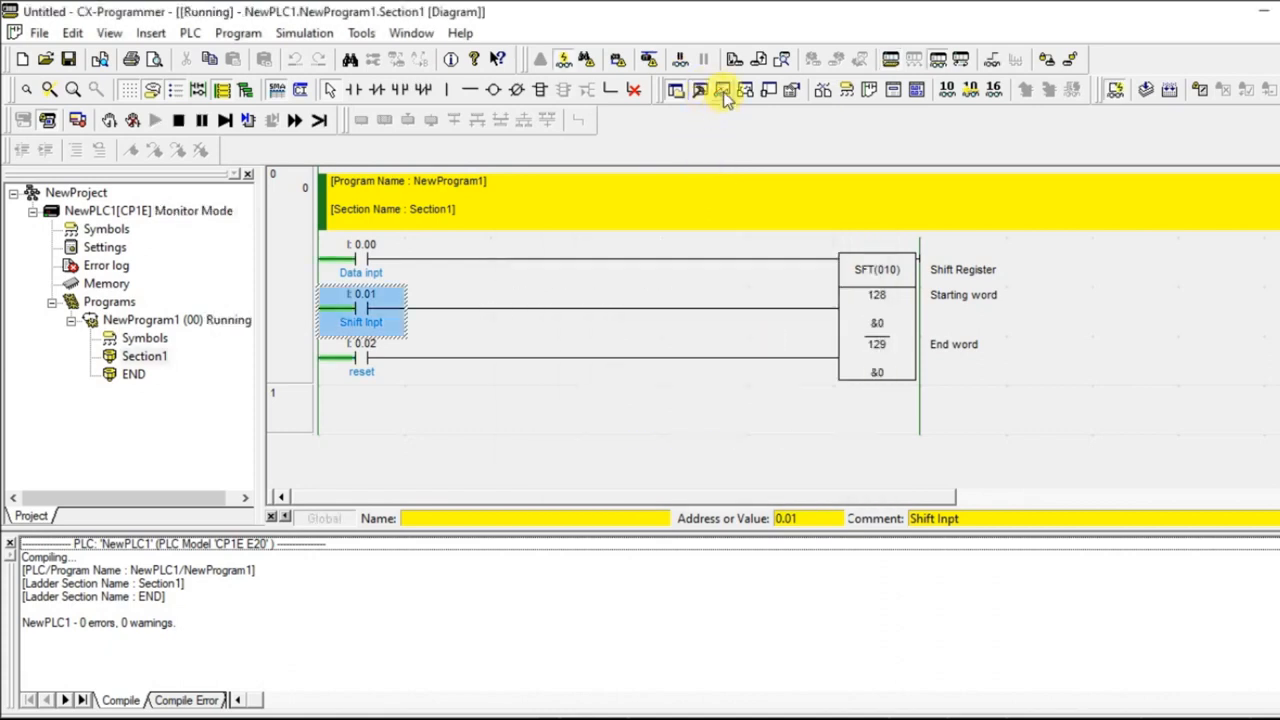
pyautogui.click(722, 90)
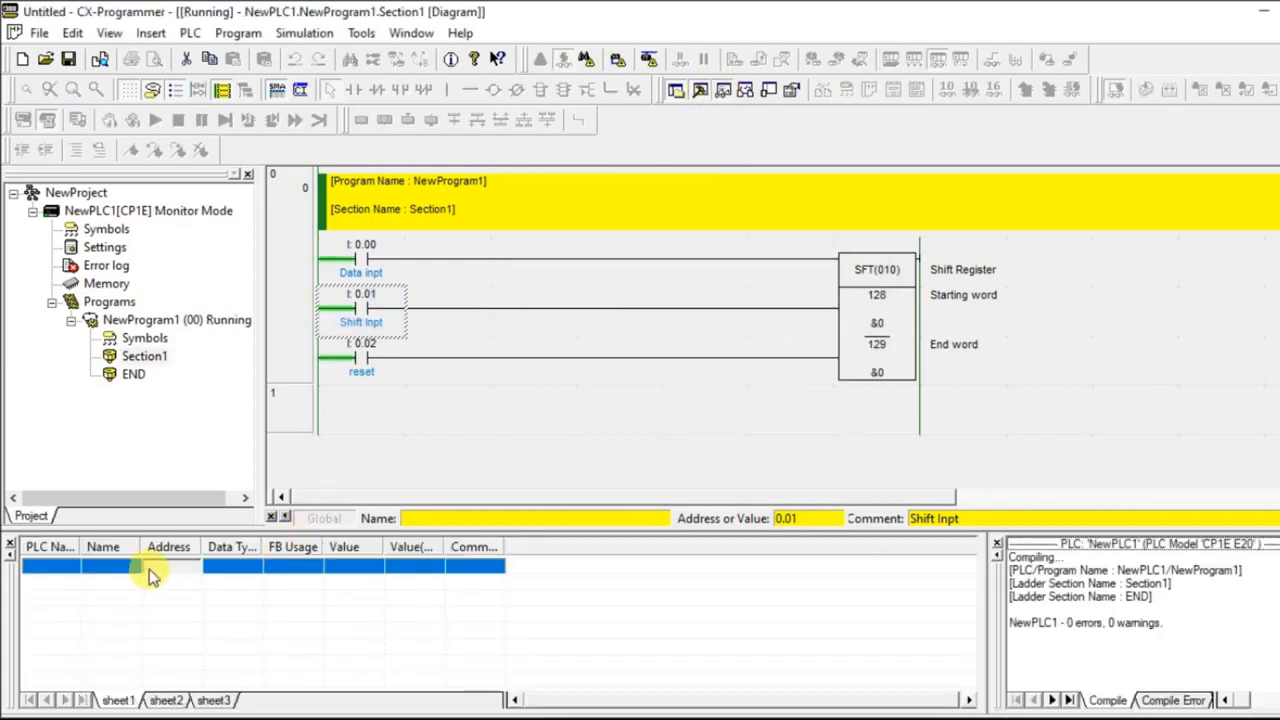
pyautogui.doubleClick(168, 568)
pyautogui.write('128')
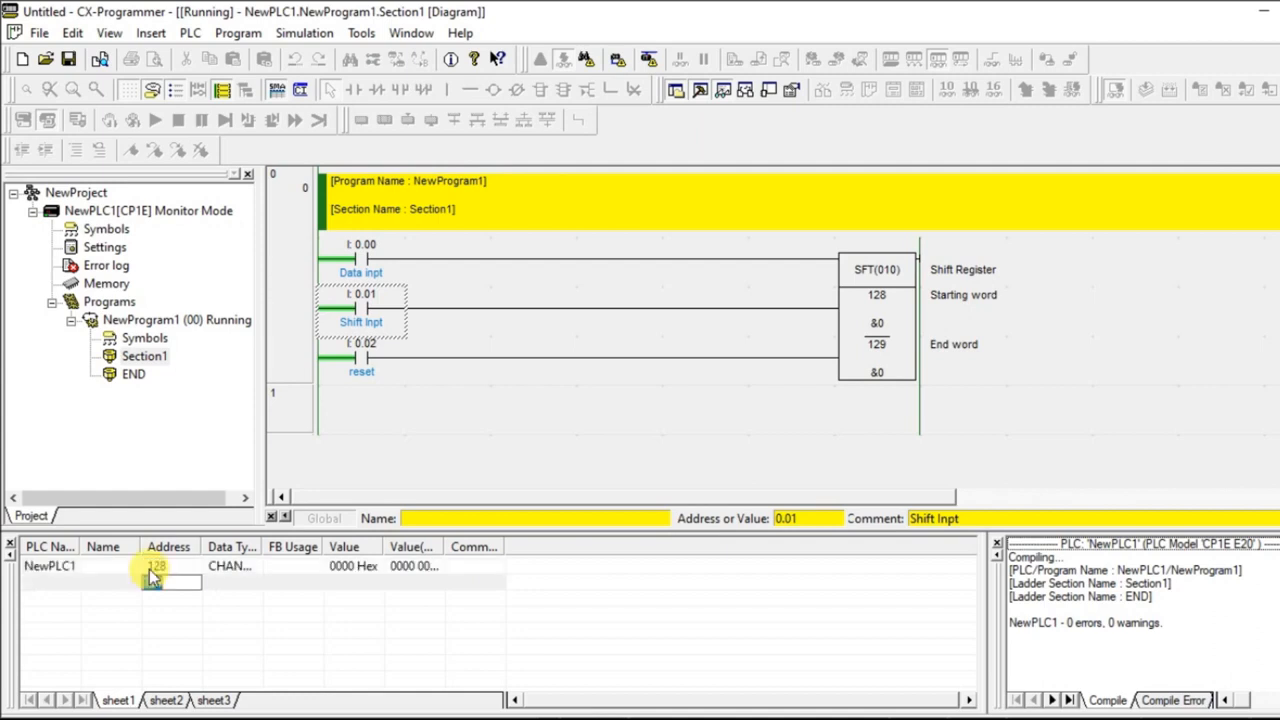
pyautogui.doubleClick(156, 566)
pyautogui.write('129')
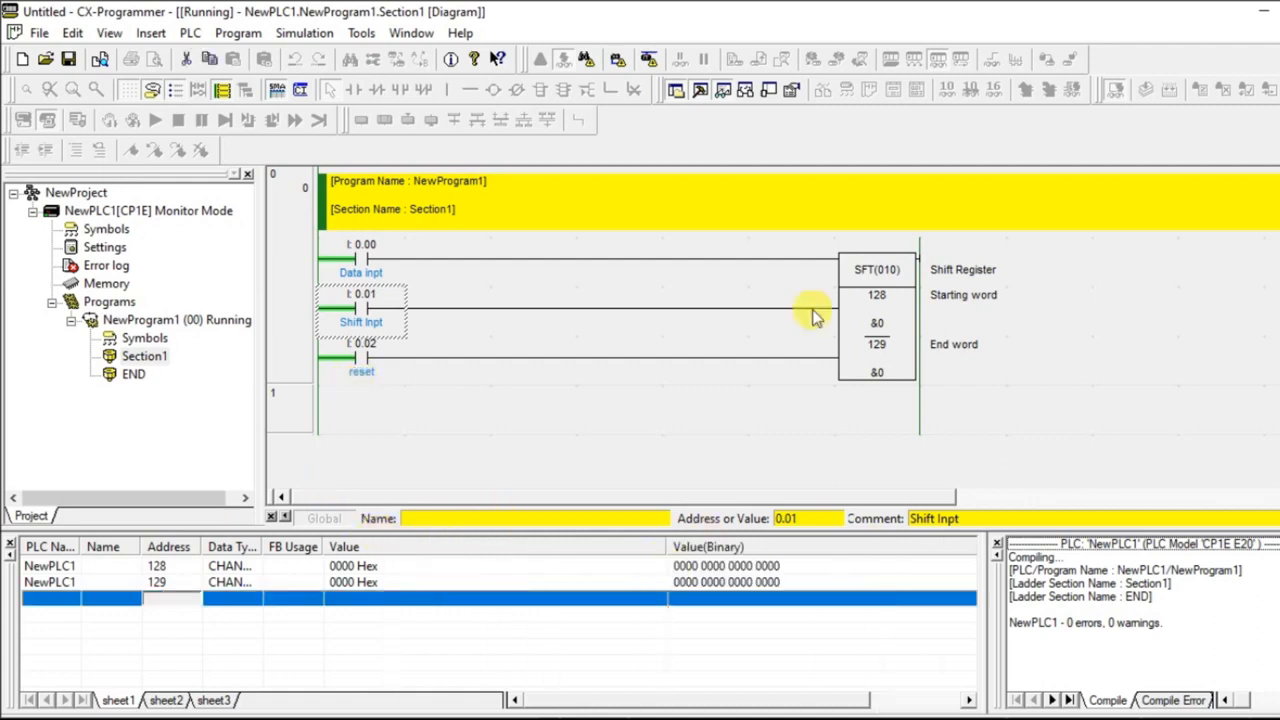
pyautogui.doubleClick(876, 294)
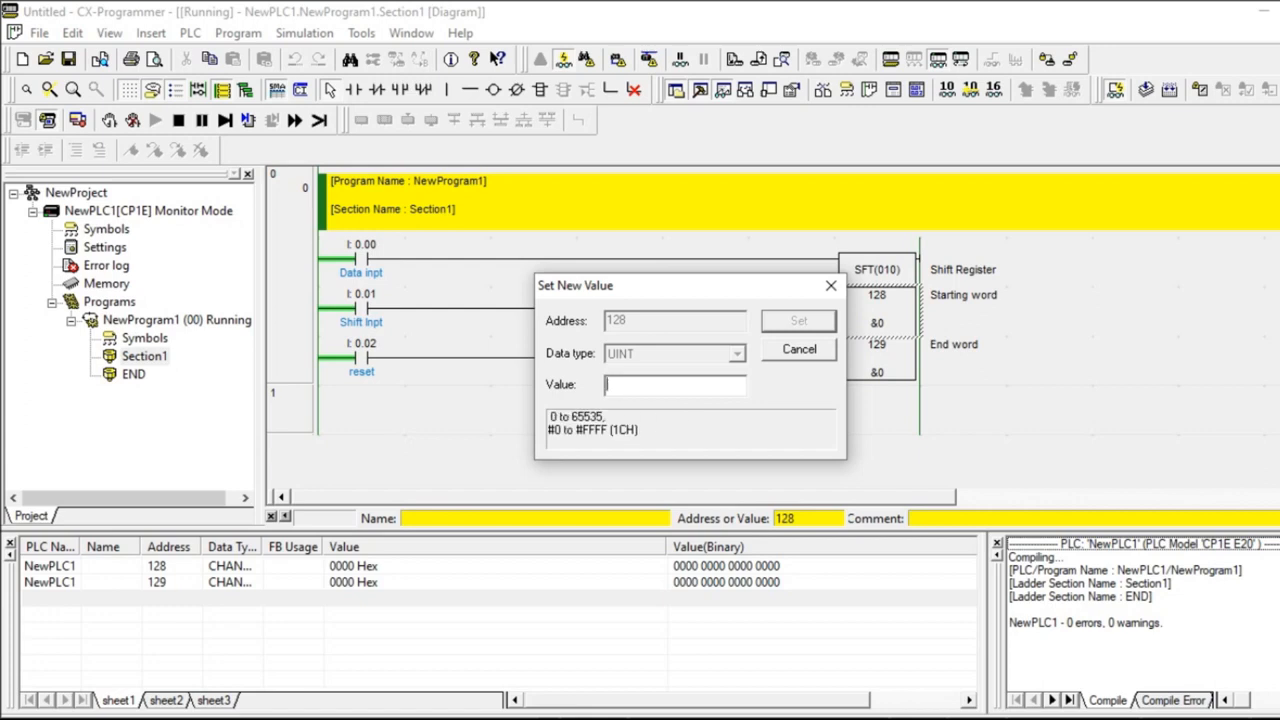
# - Store a new hex value in channel 128 (F051 Hex) and select the Data inpt contact 0.00
pyautogui.write('#051')
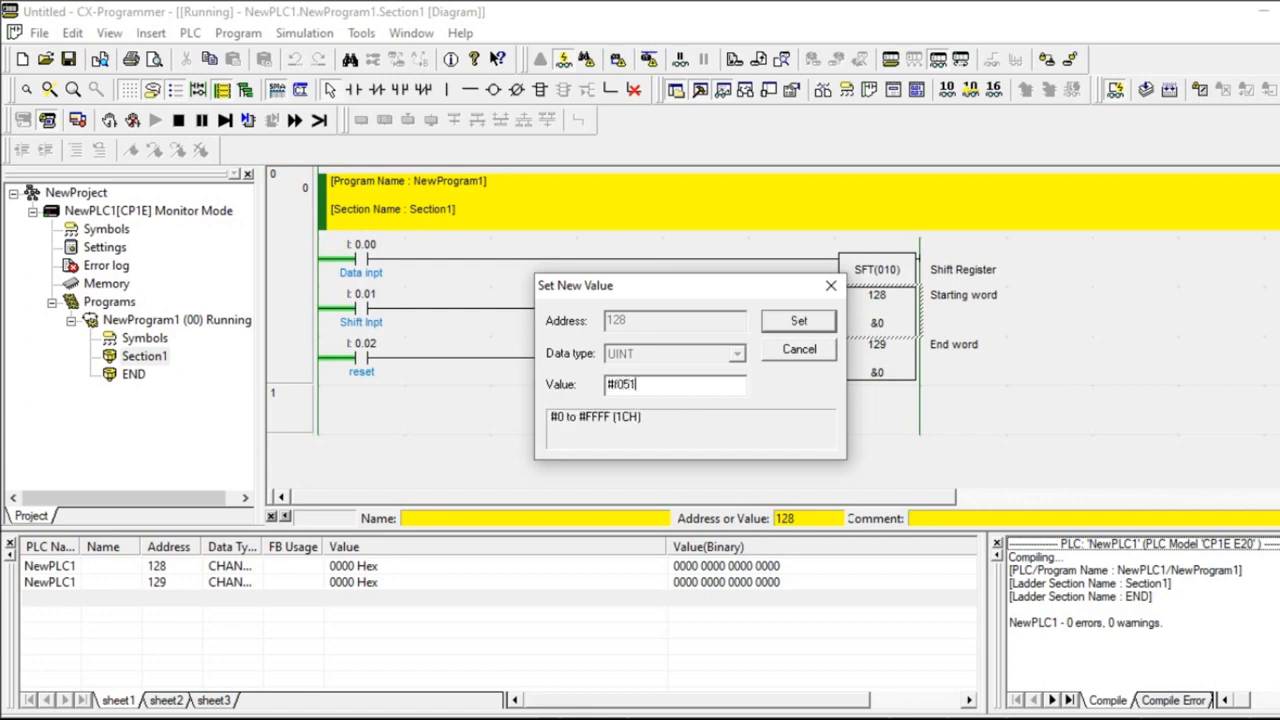
pyautogui.click(798, 320)
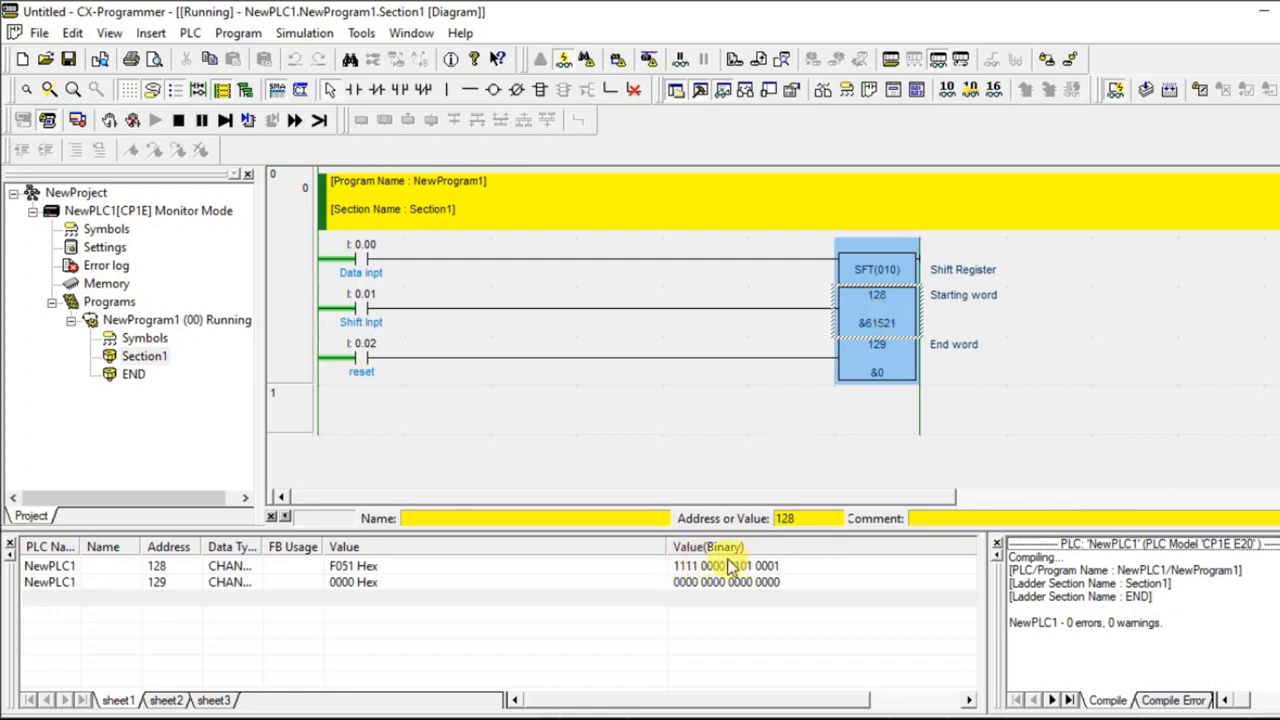
pyautogui.moveTo(764, 582)
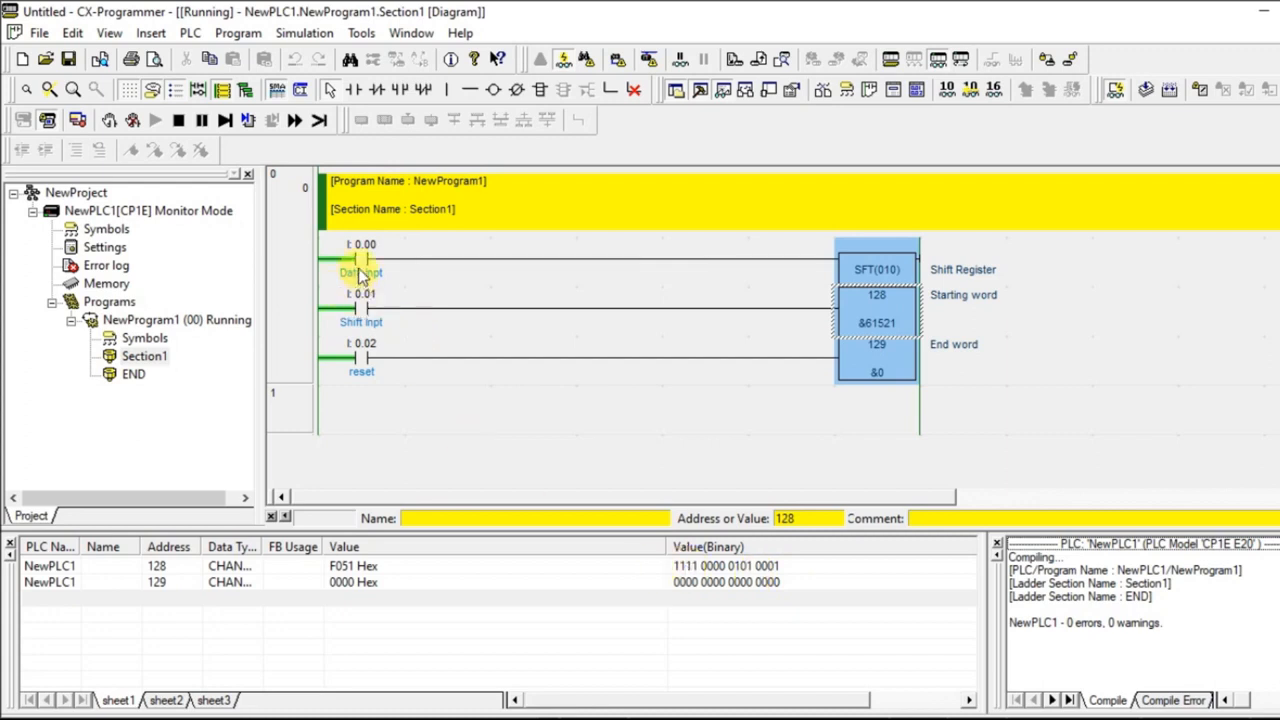
pyautogui.click(360, 260)
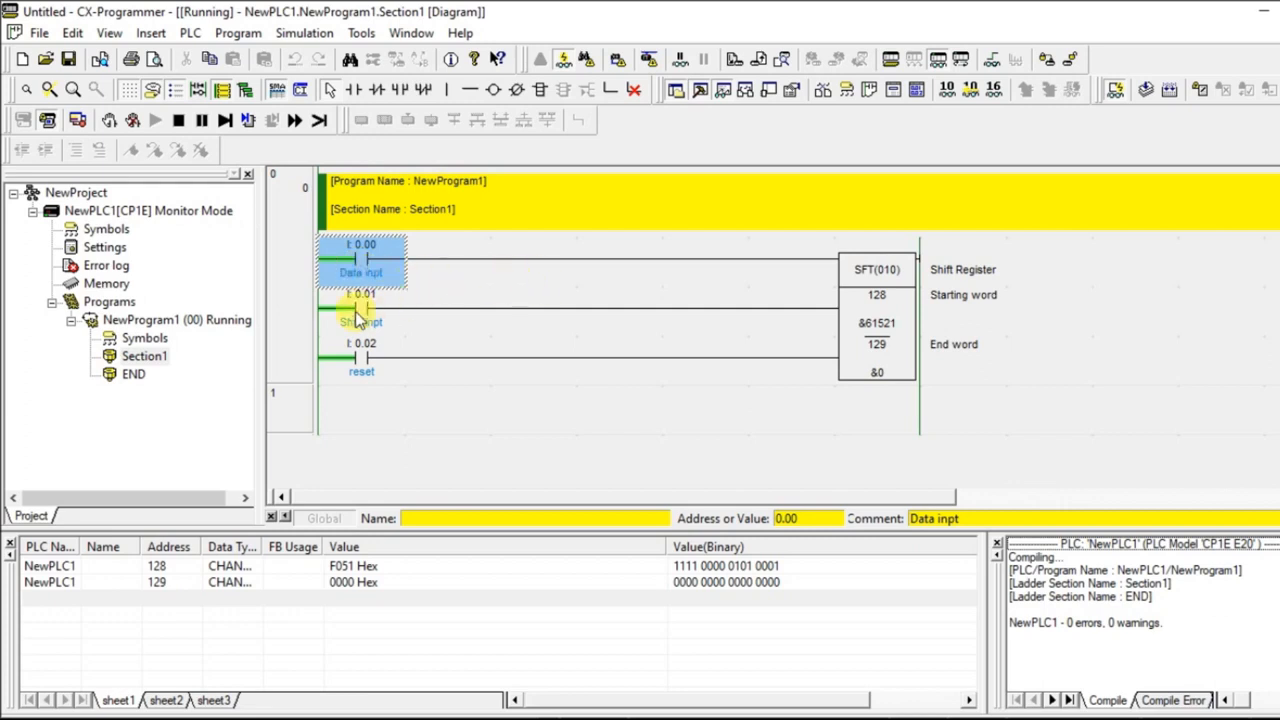
# - Pulse the Shift input 0.01 by forcing it on and off several times
pyautogui.click(360, 310)
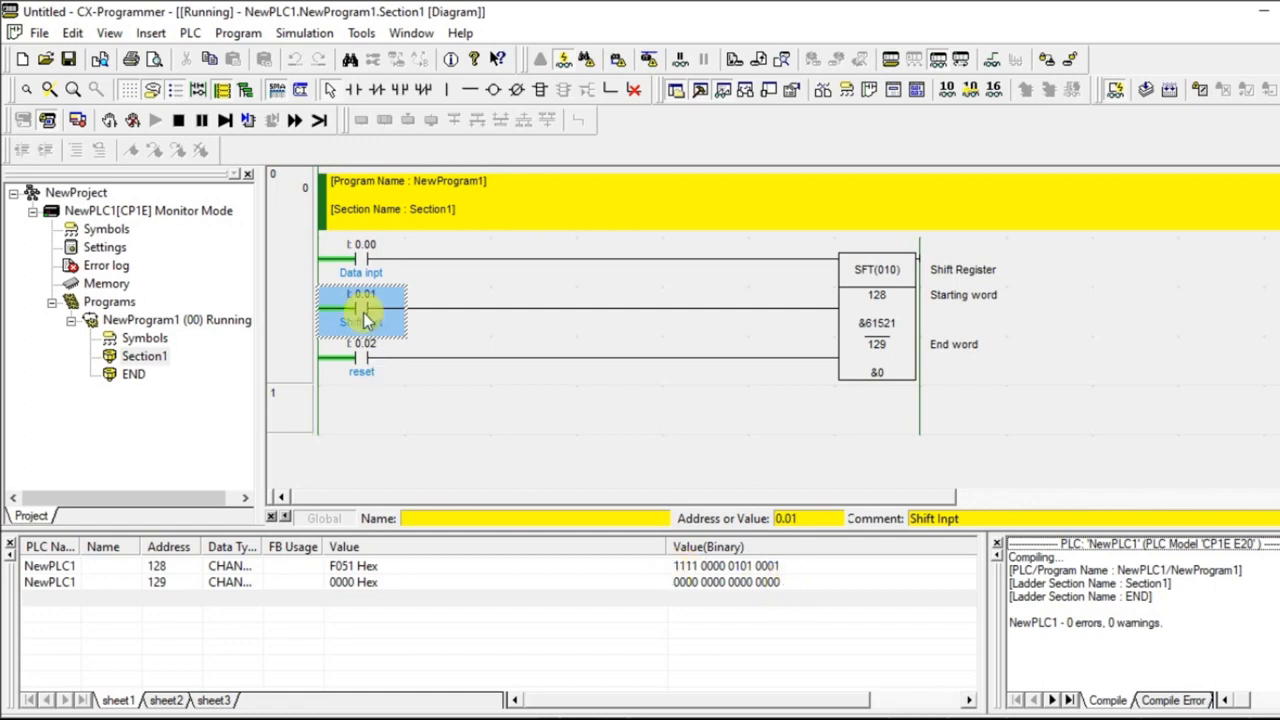
pyautogui.rightClick(362, 316)
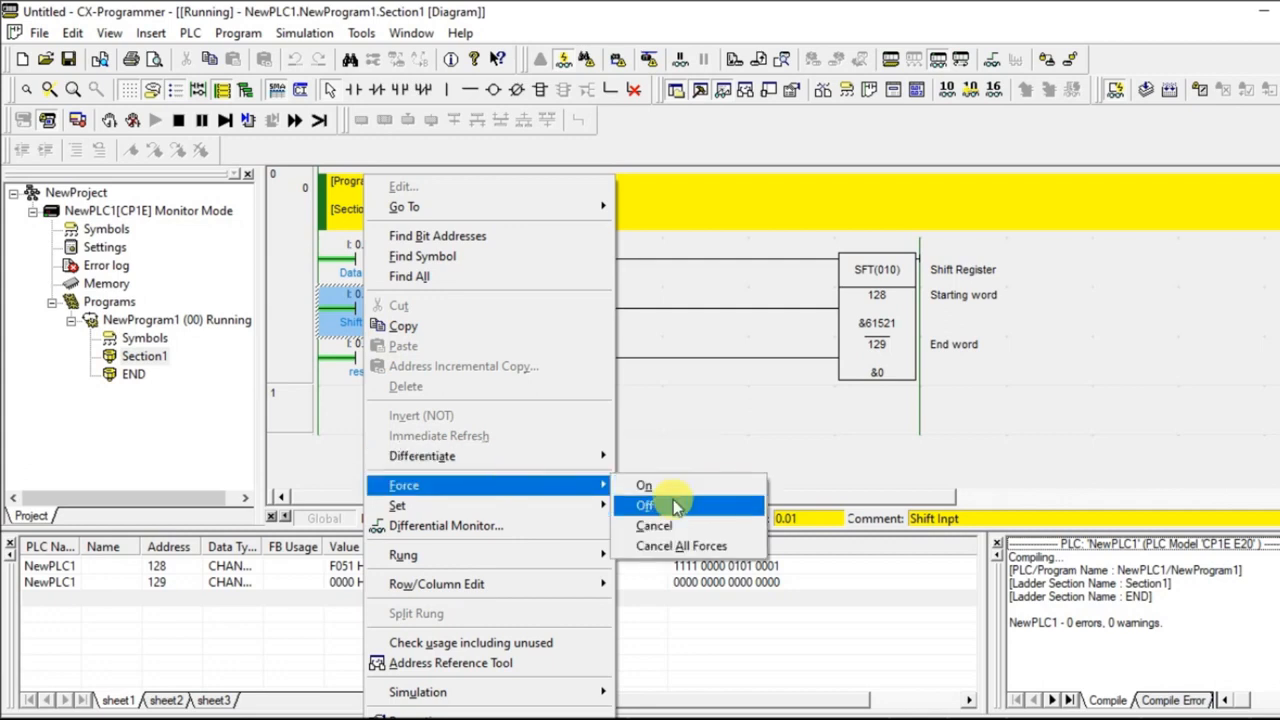
pyautogui.click(644, 504)
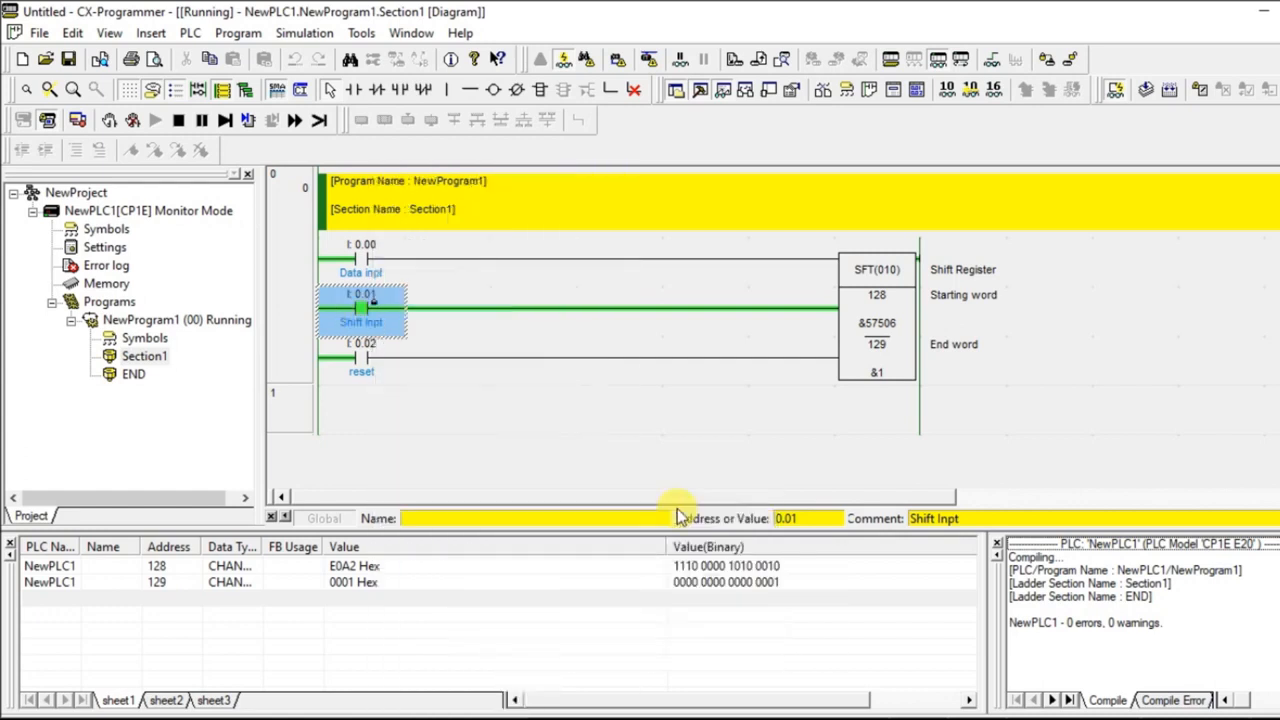
pyautogui.rightClick(362, 308)
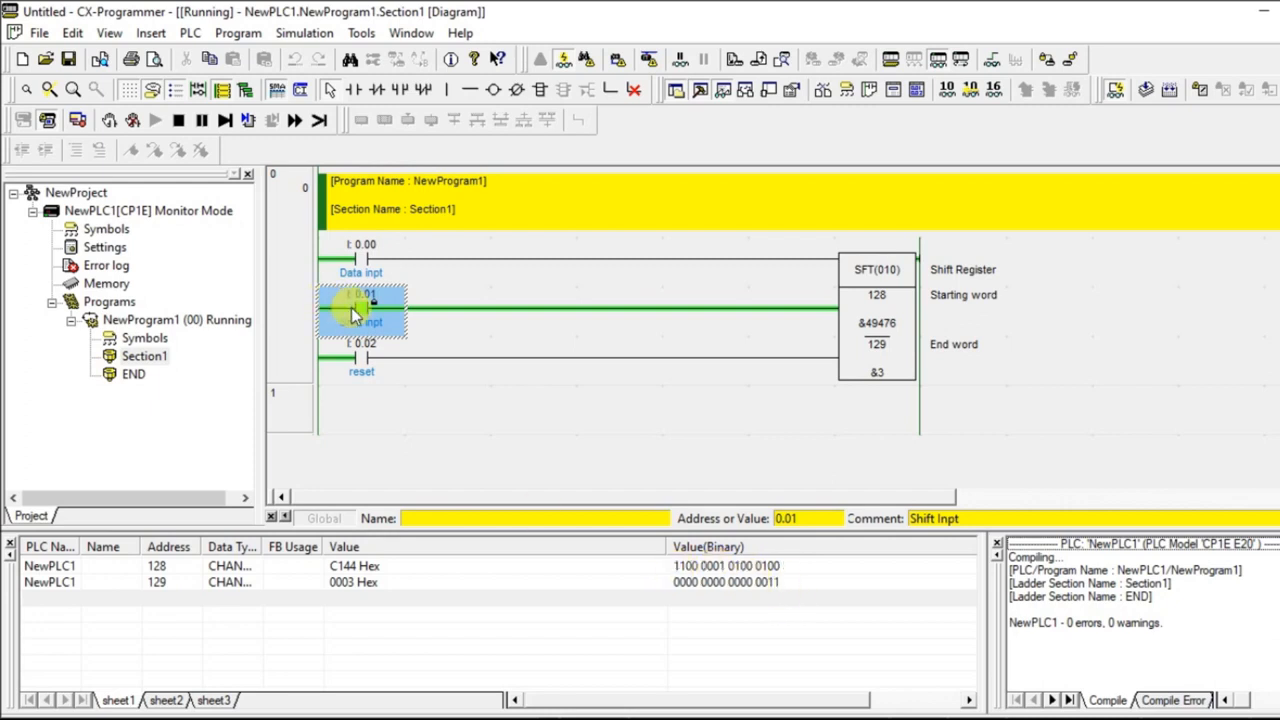
# - Force the Data input 0.00 on, pulse Shift again, then force Data back off
pyautogui.click(360, 258)
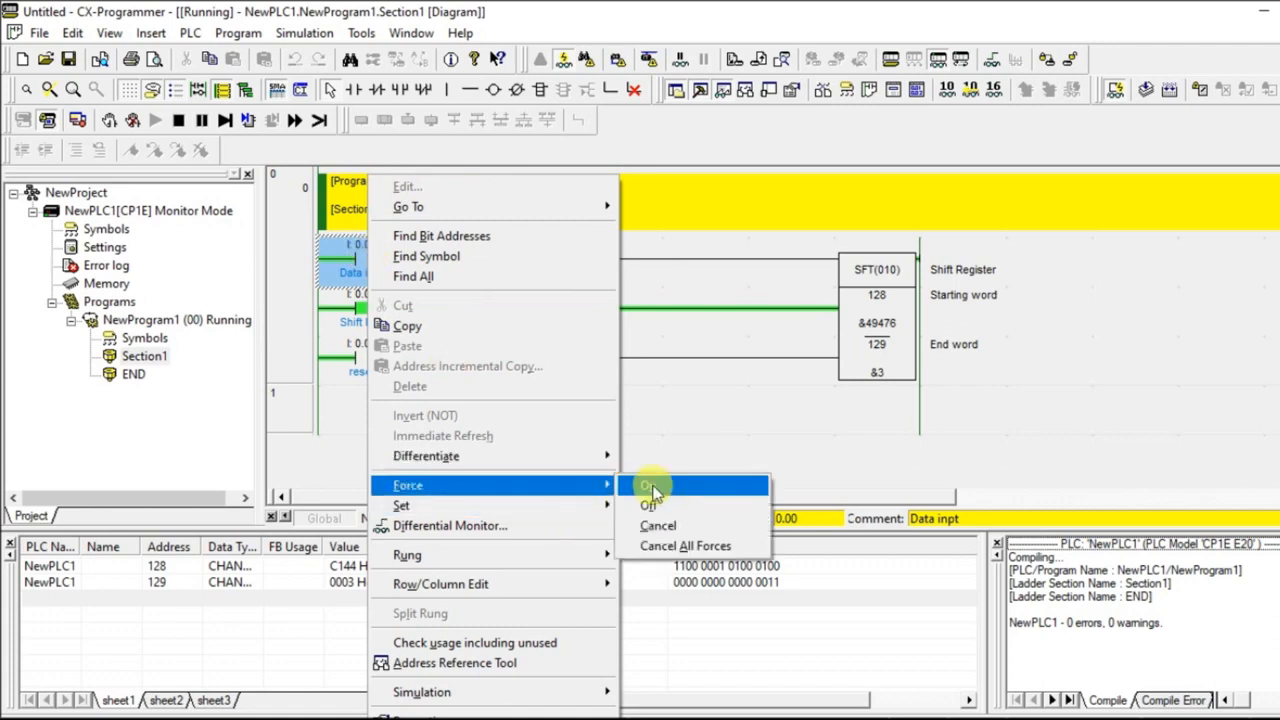
pyautogui.click(648, 486)
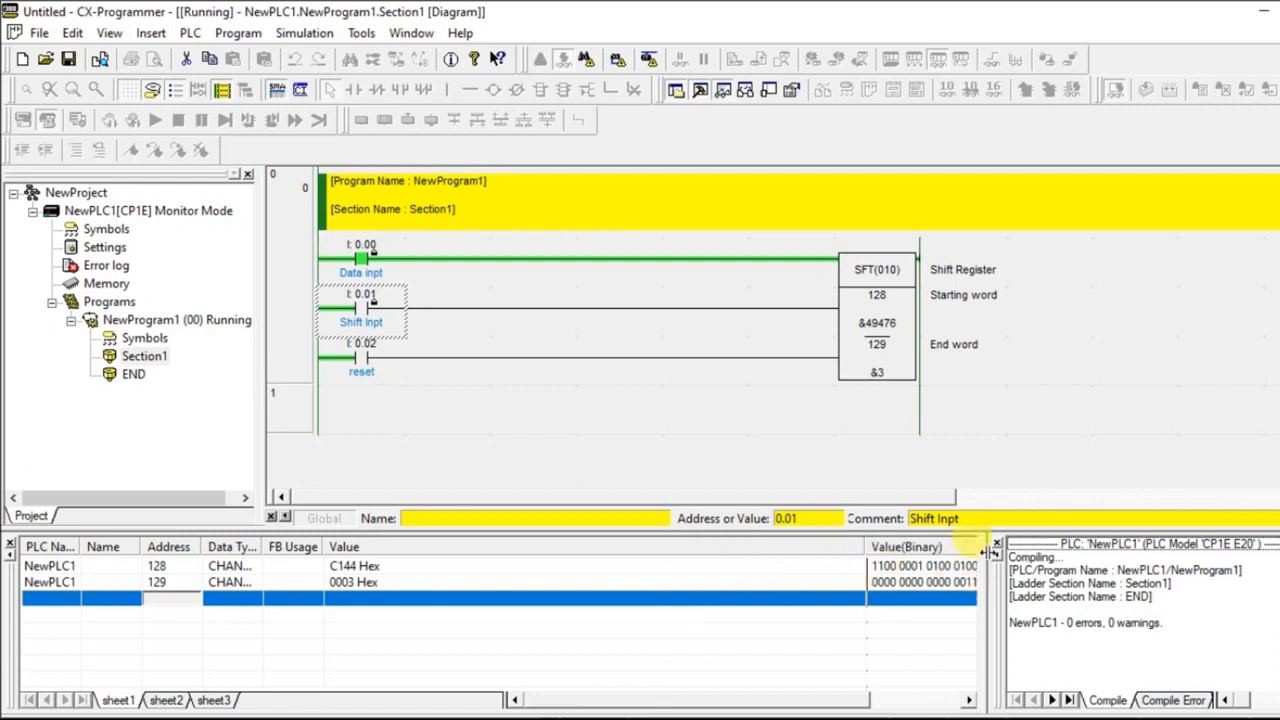
pyautogui.moveTo(996, 544)
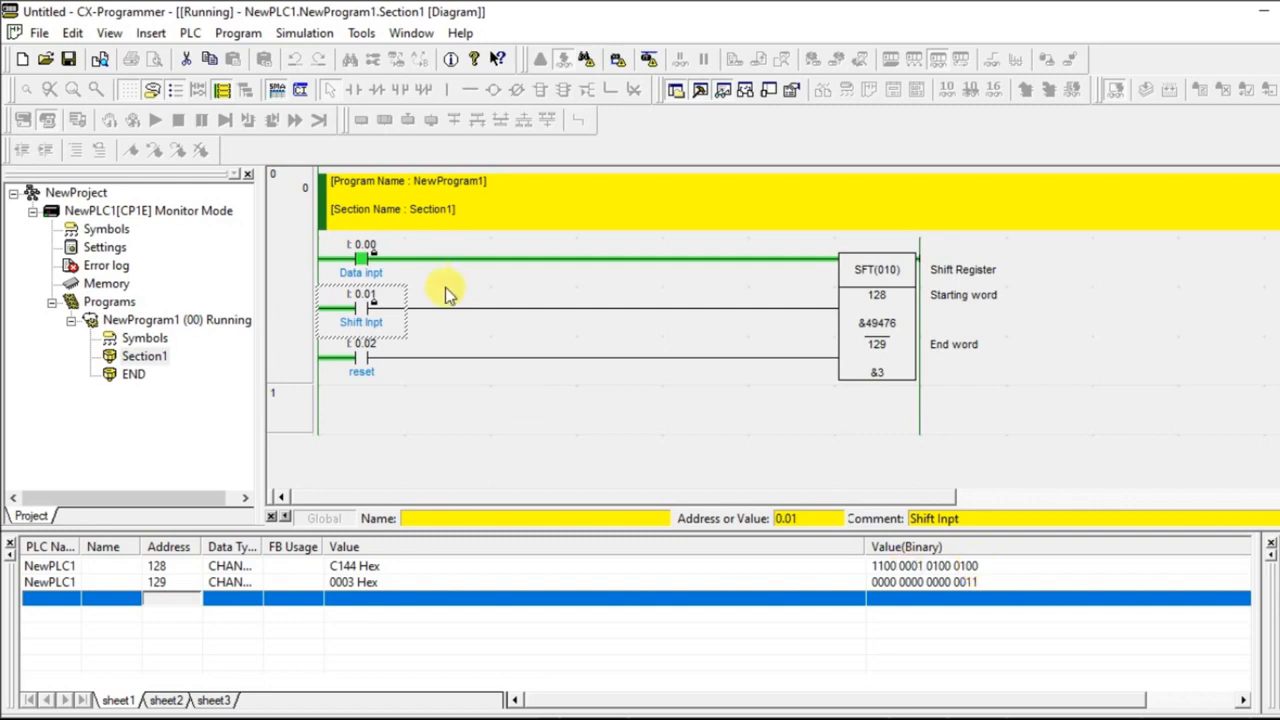
pyautogui.rightClick(360, 300)
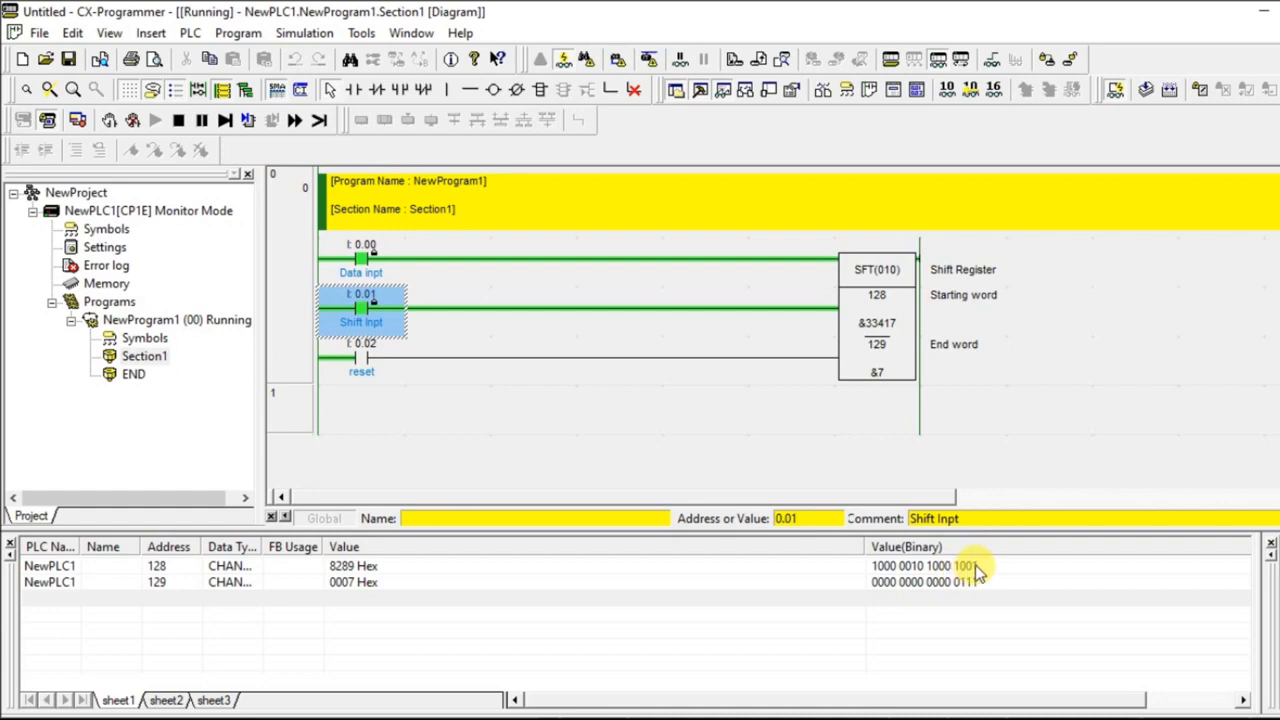
pyautogui.rightClick(360, 320)
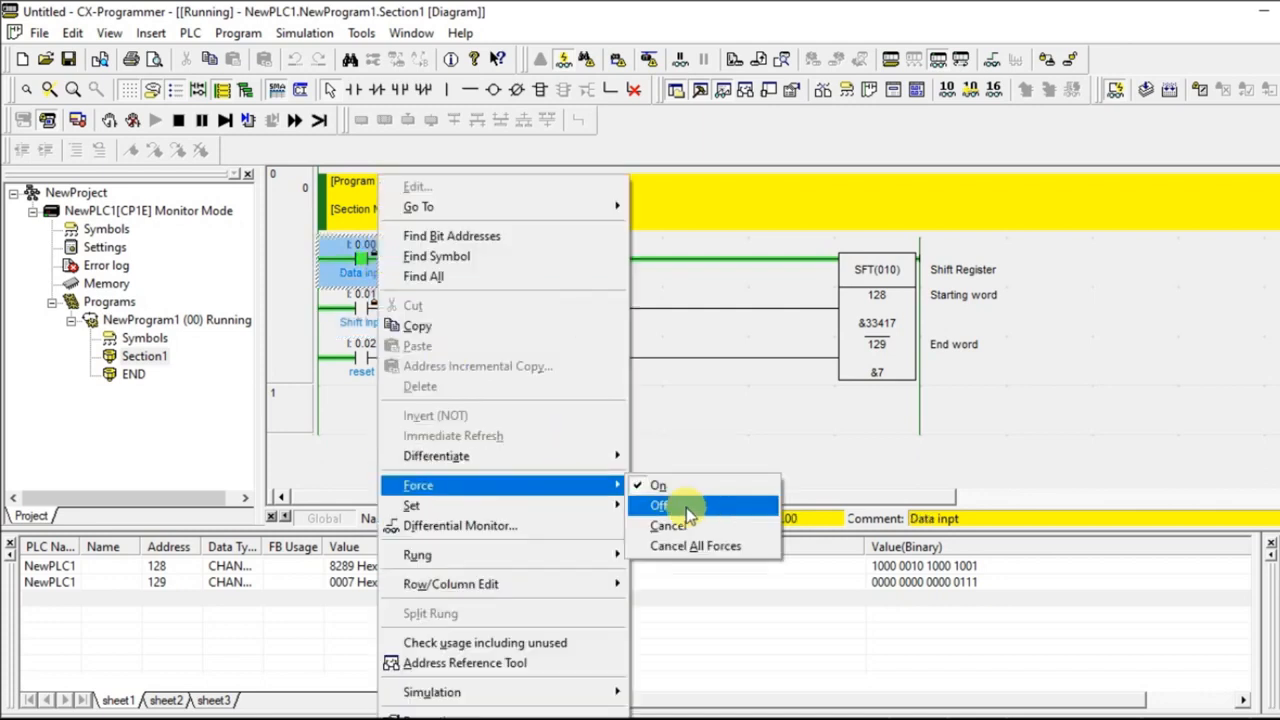
pyautogui.click(660, 504)
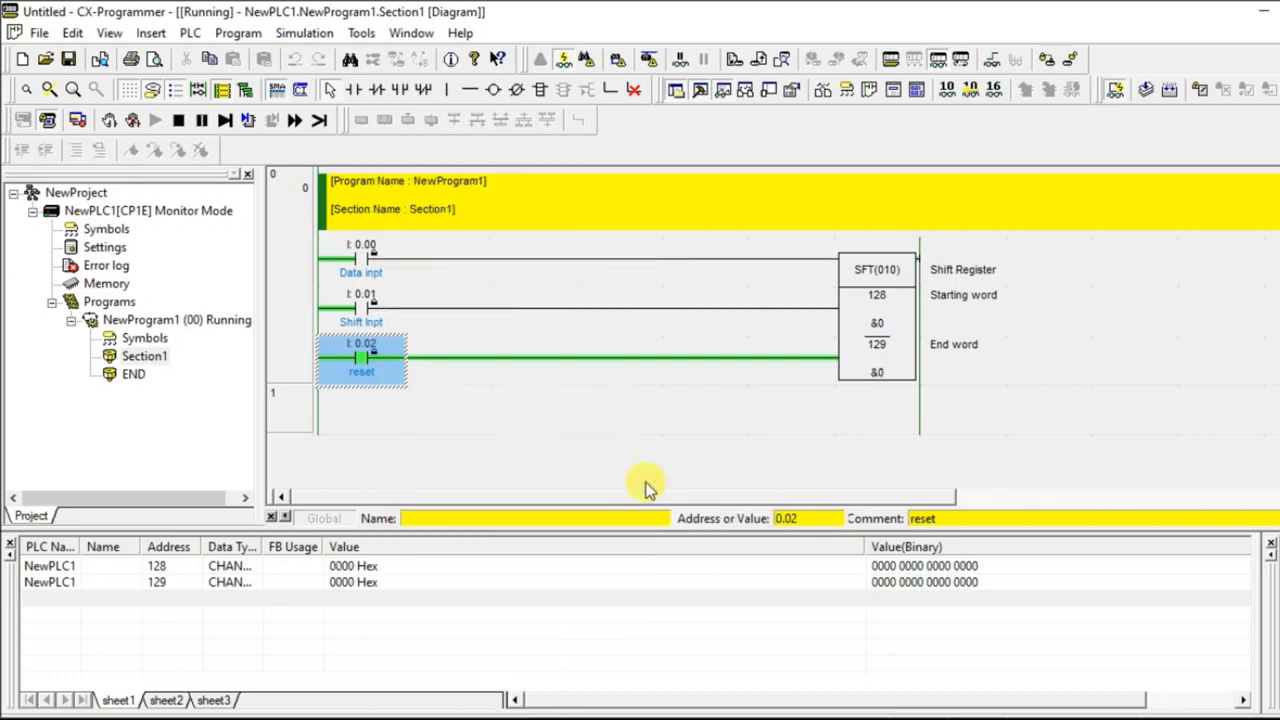
# - Force the reset contact 0.02 on to clear words 128–129, then force it back off
pyautogui.rightClick(360, 356)
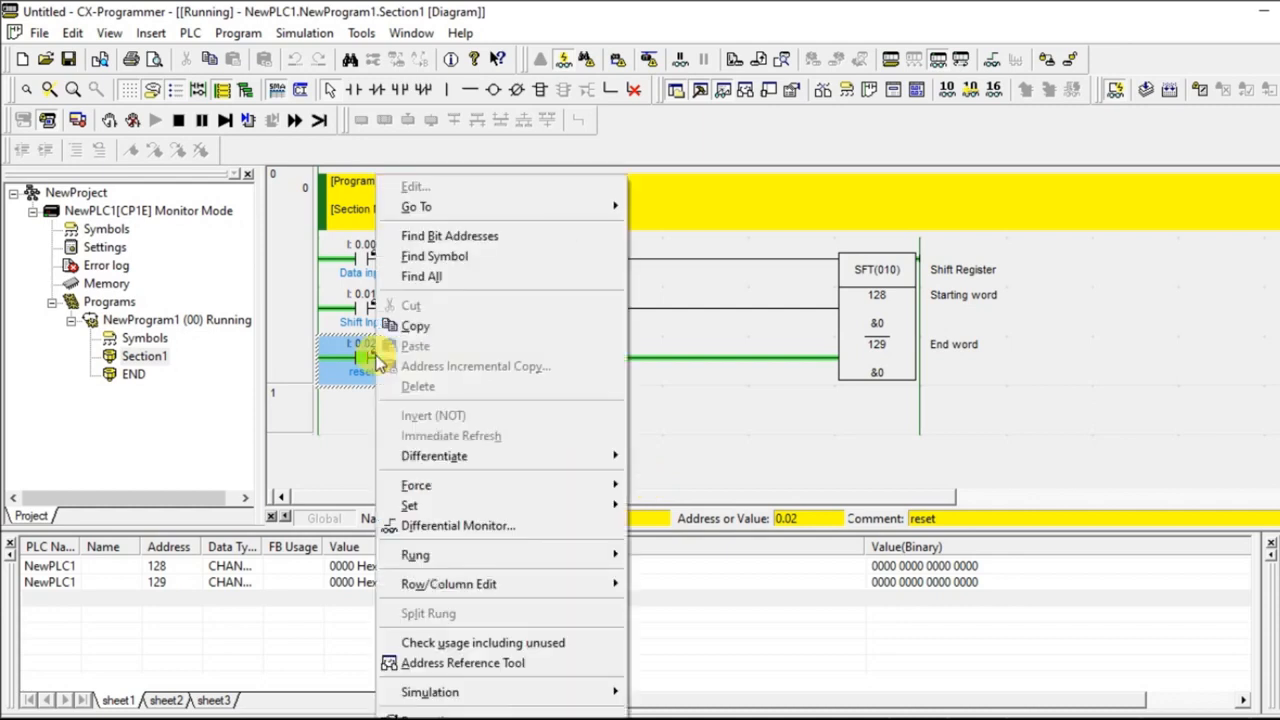
pyautogui.moveTo(416, 486)
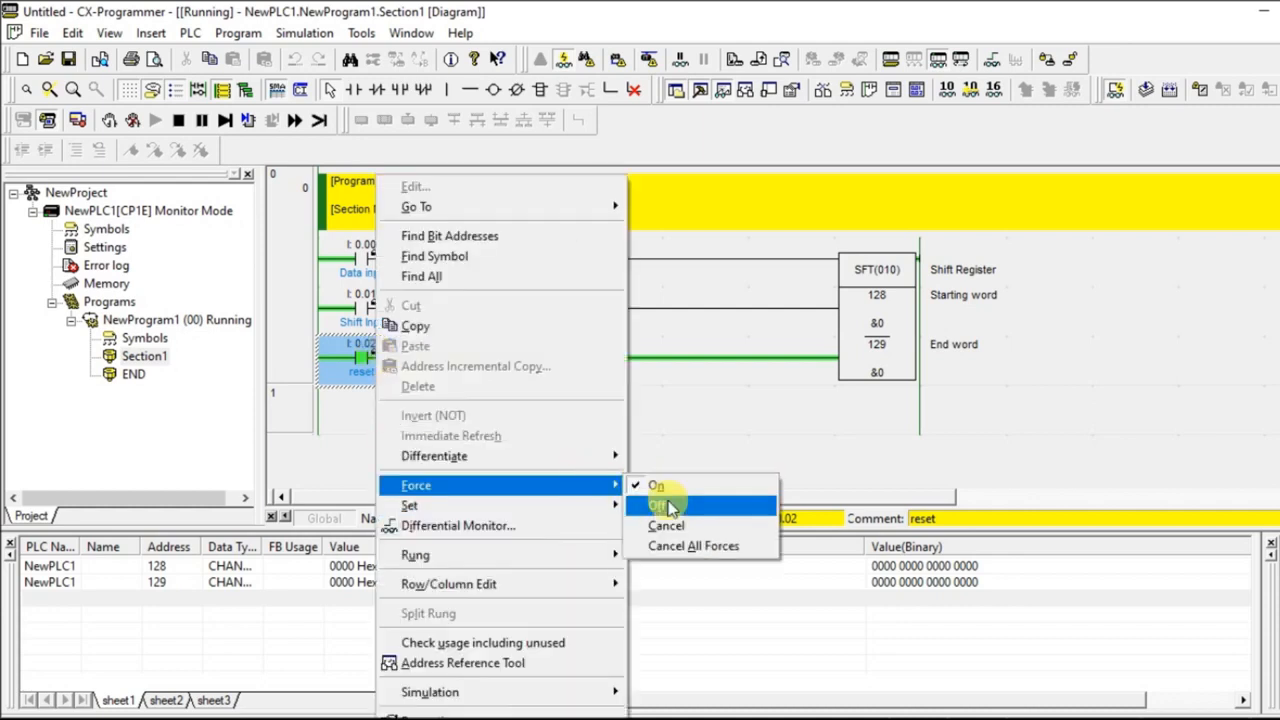
pyautogui.click(656, 504)
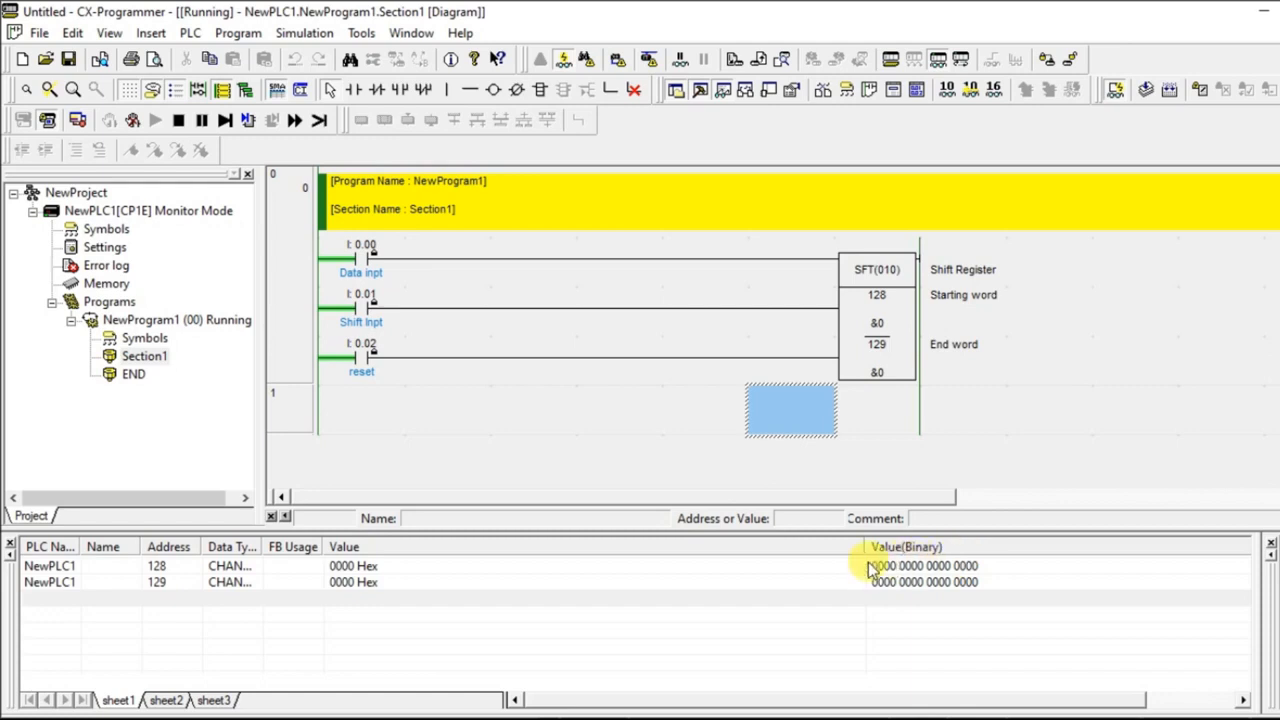
# - Force Shift and Data on, then toggle Shift so channel 128 reads 0001 Hex
pyautogui.click(360, 304)
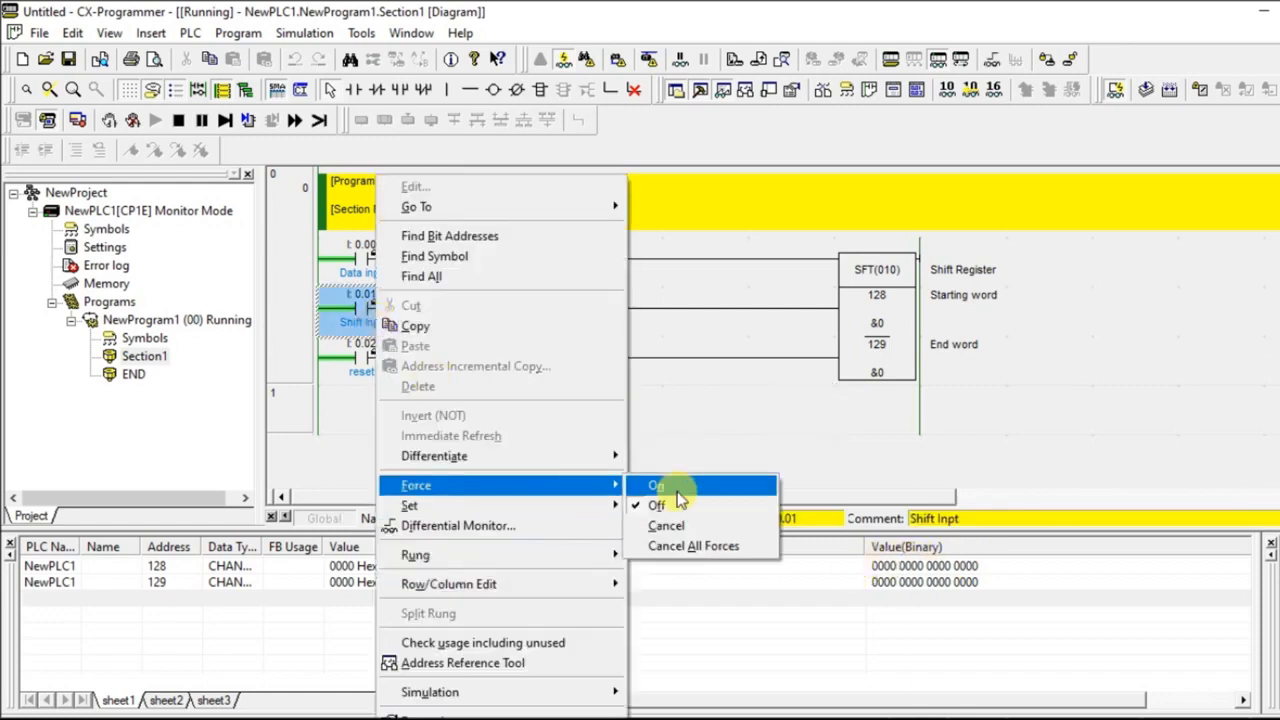
pyautogui.click(656, 486)
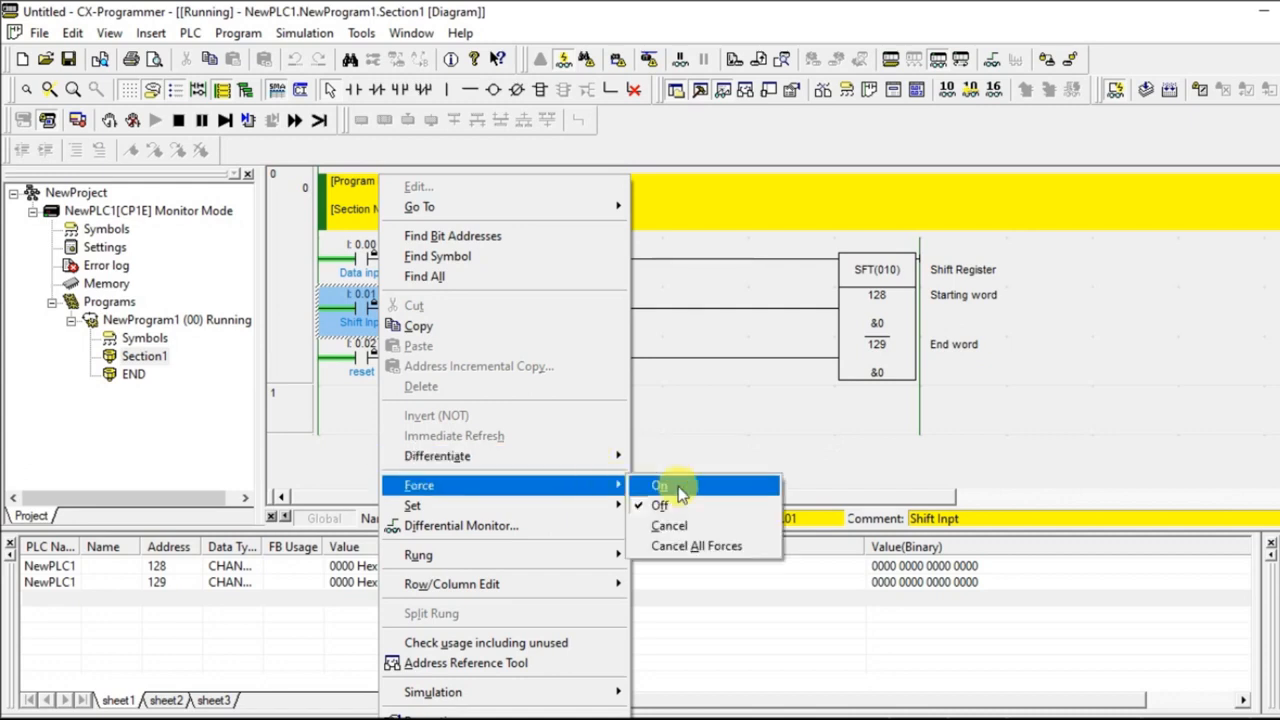
pyautogui.click(660, 486)
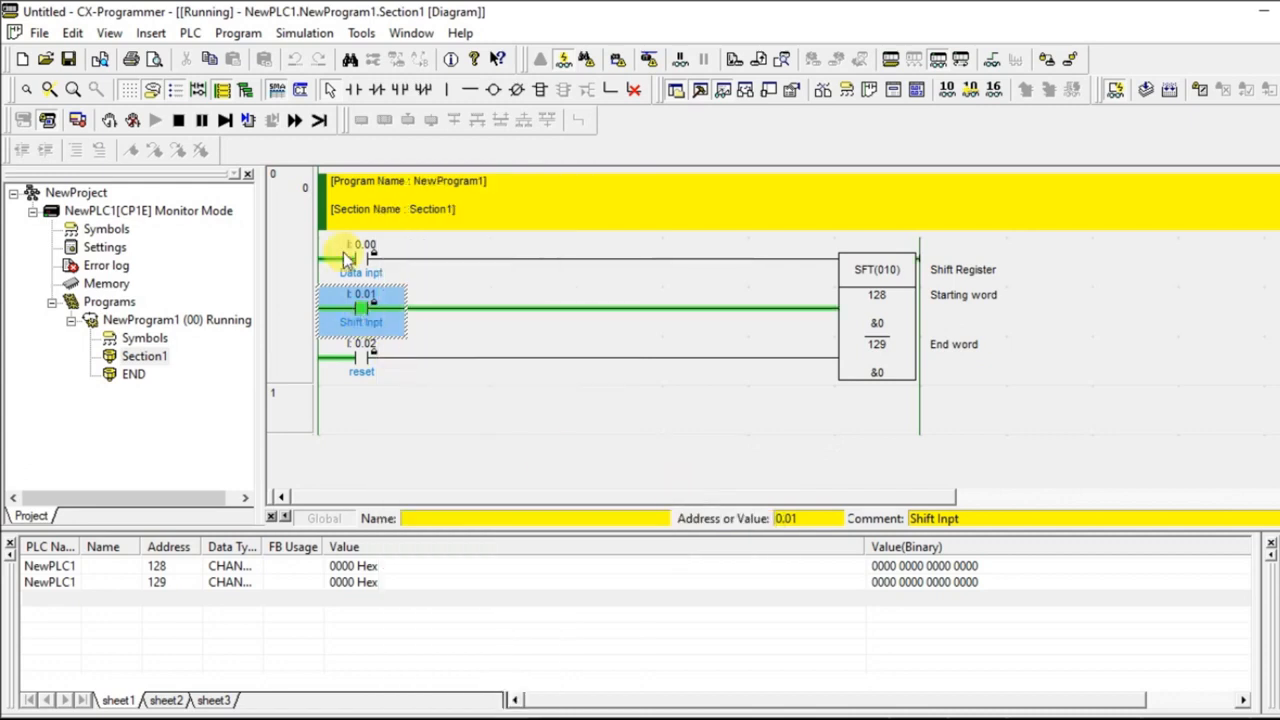
pyautogui.rightClick(360, 244)
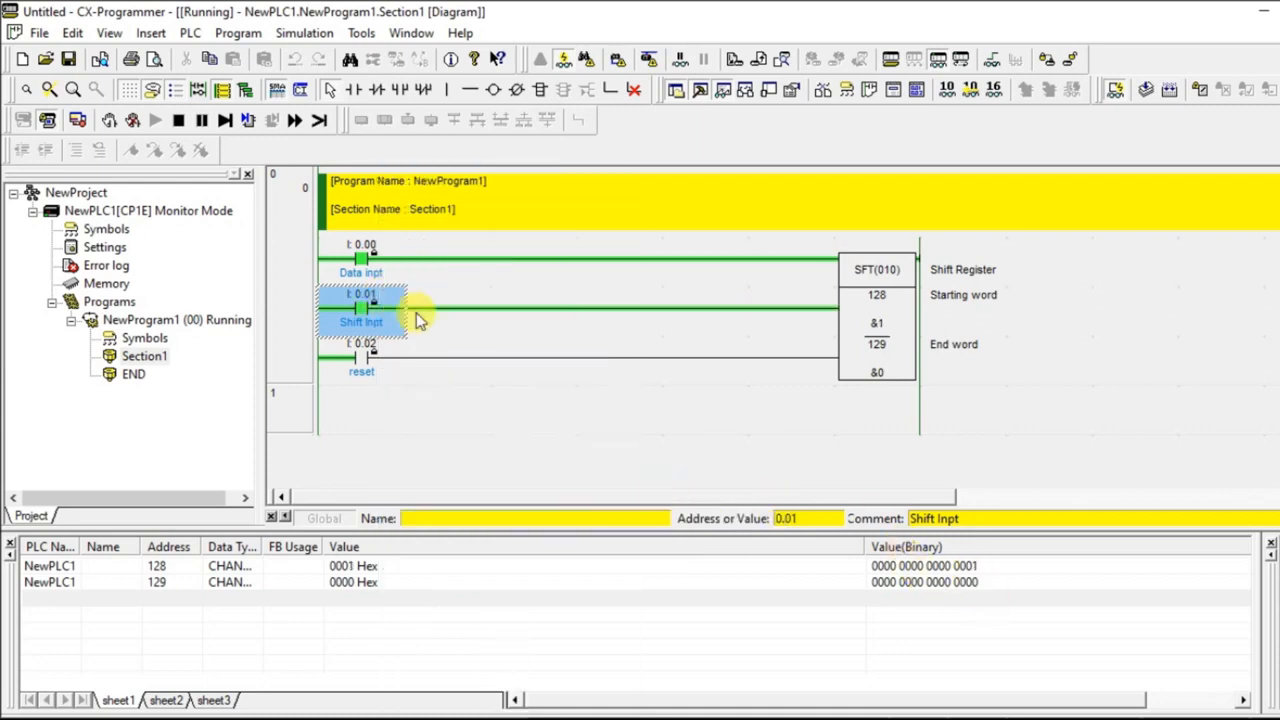
pyautogui.rightClick(416, 320)
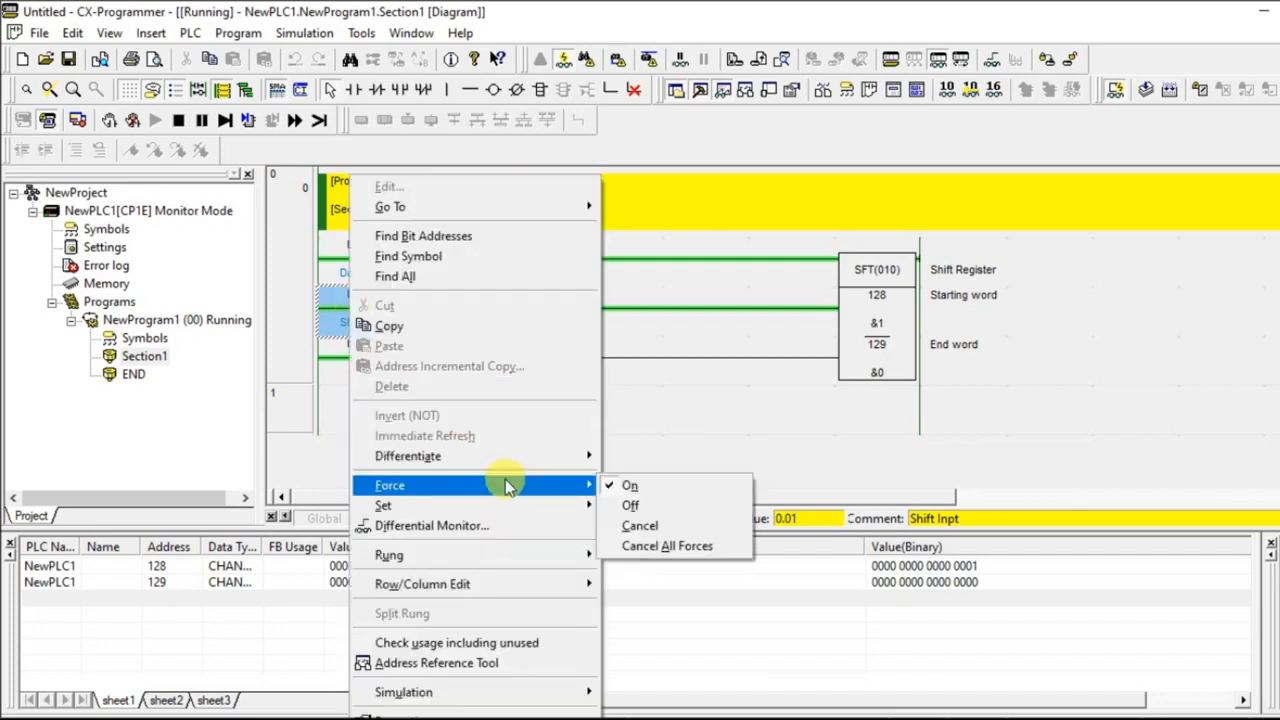
pyautogui.click(630, 486)
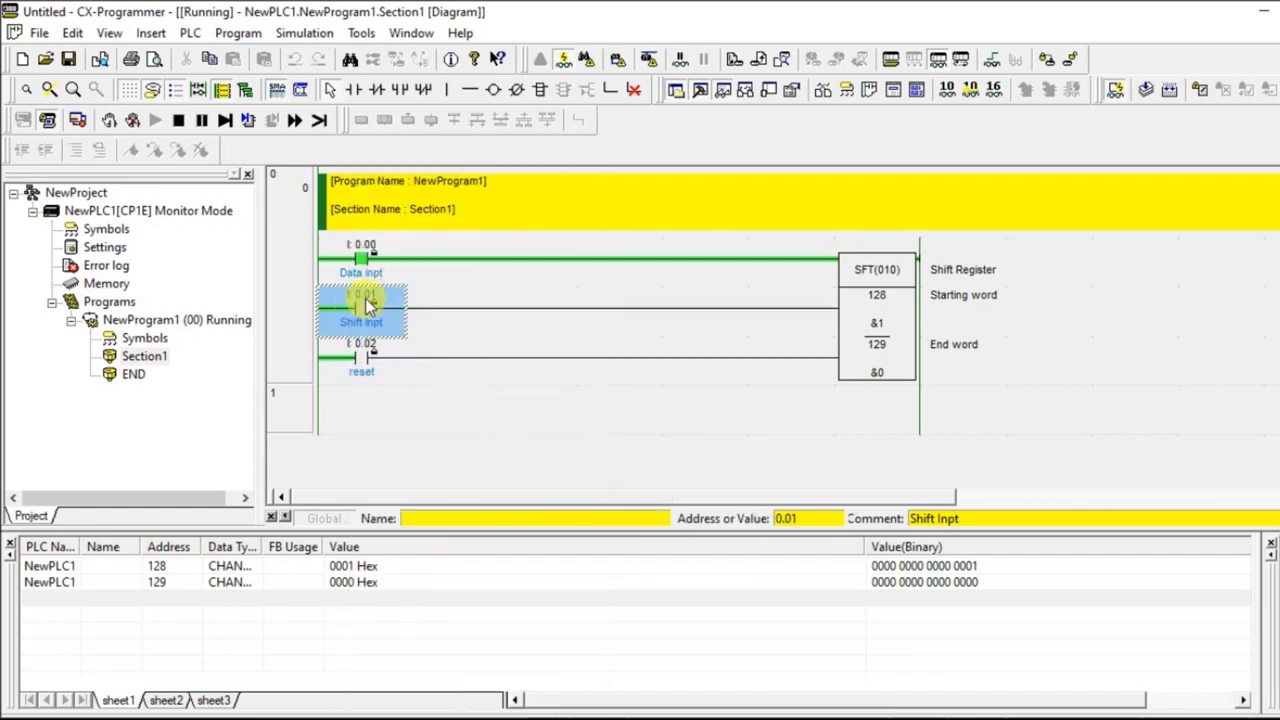